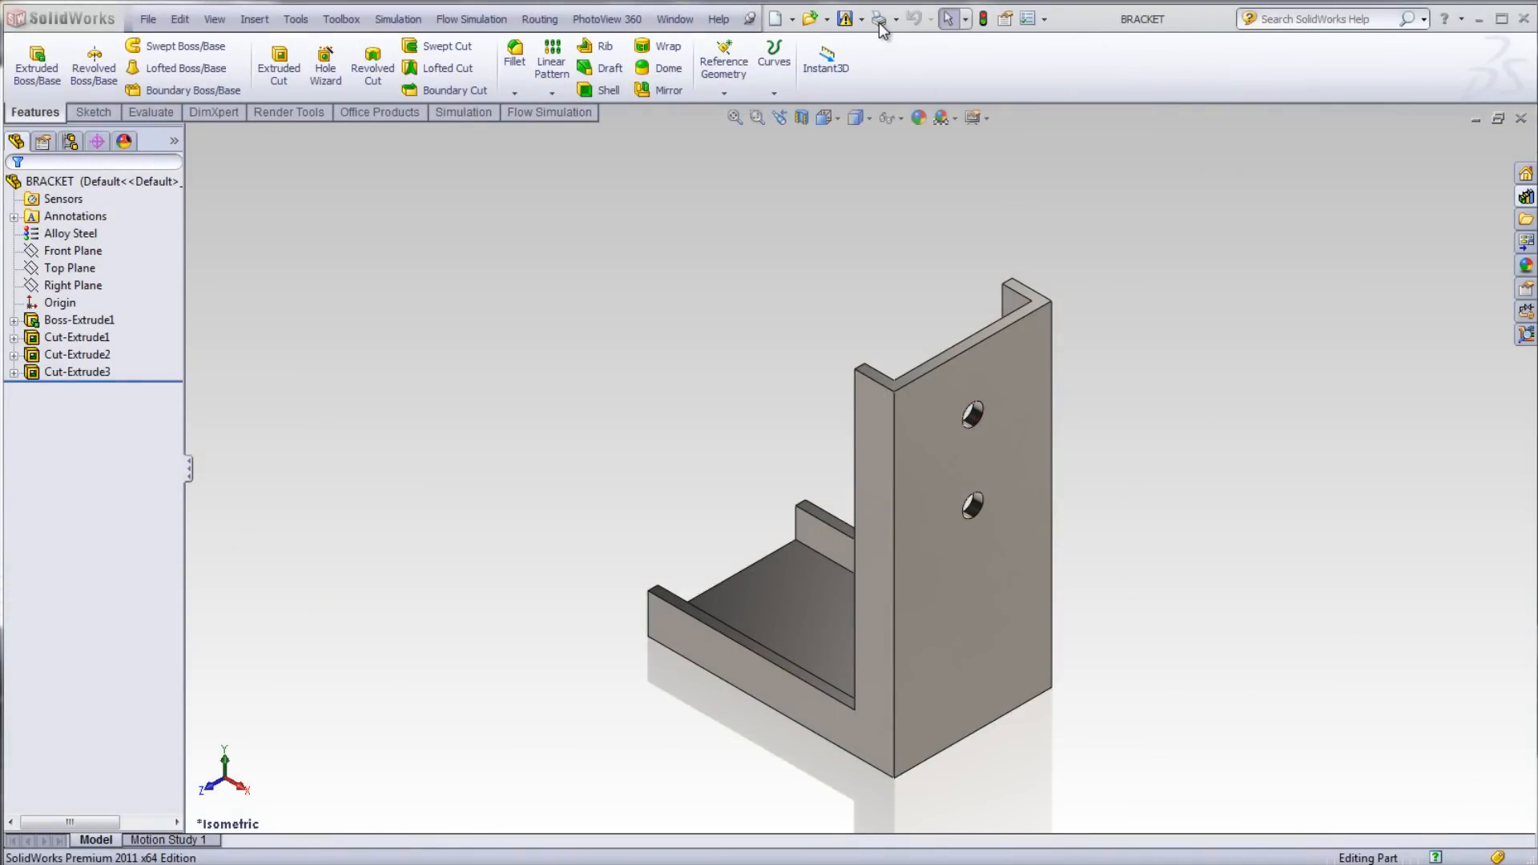
# Step: Create a new assembly document (Assem2) from the Assembly template
pyautogui.click(794, 18)
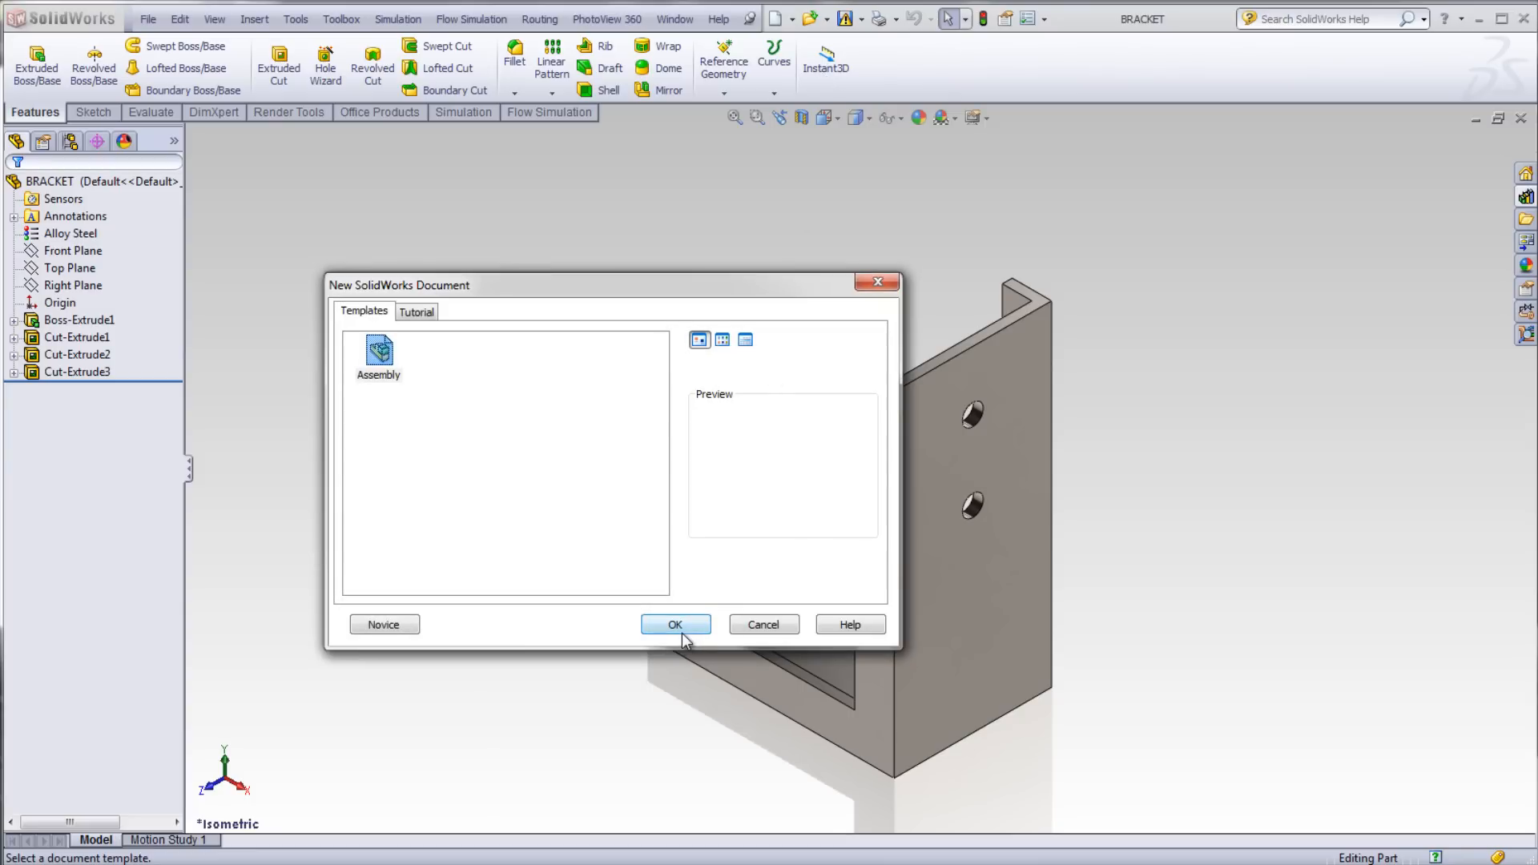
pyautogui.click(674, 625)
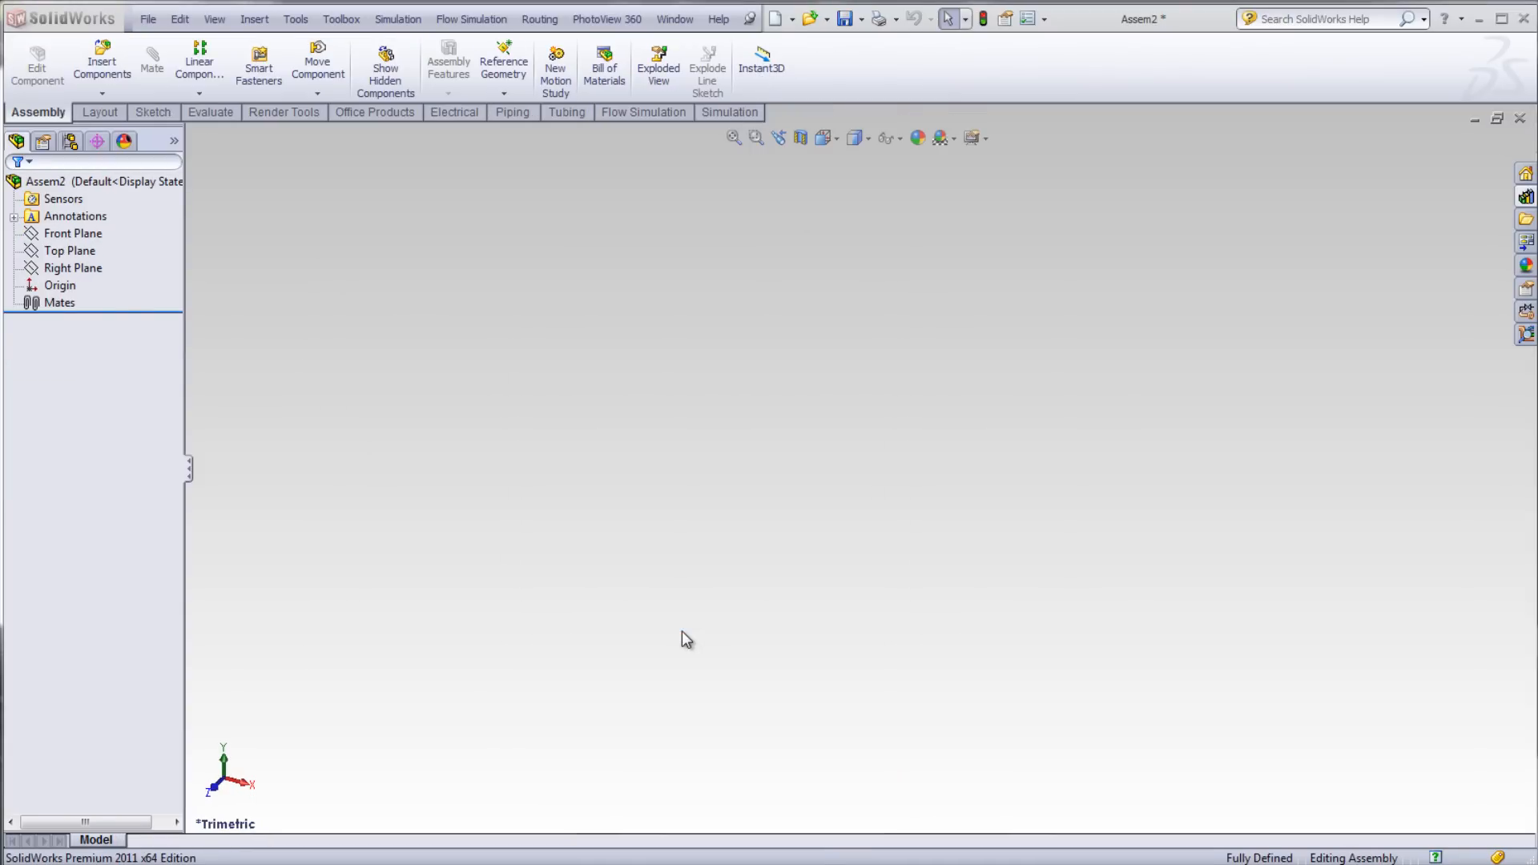
# Step: Place BRACKET in the assembly and set BRACKET<1> to Float
pyautogui.click(101, 58)
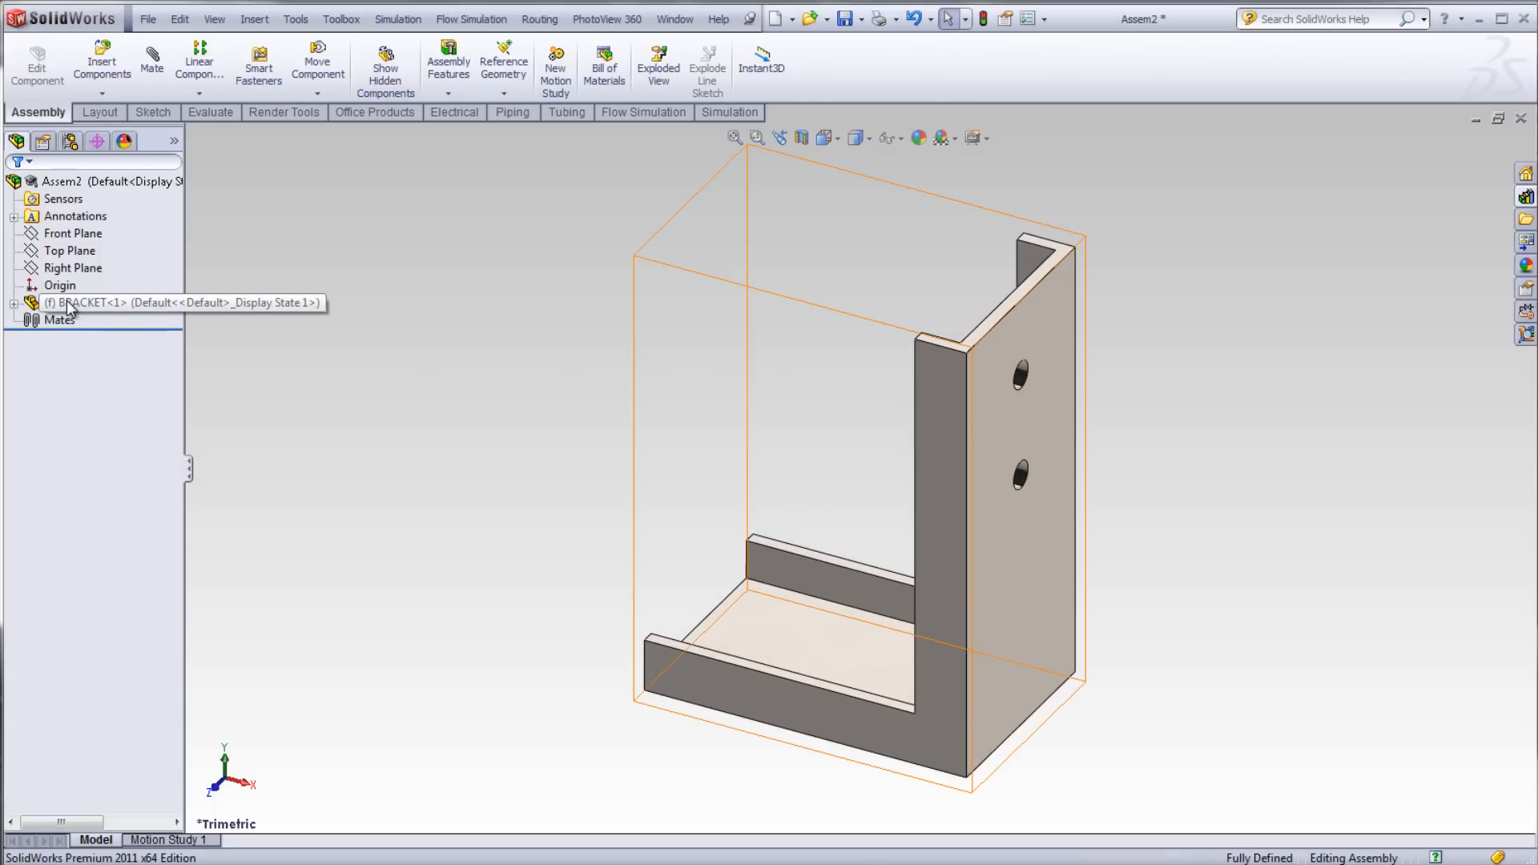
pyautogui.rightClick(88, 302)
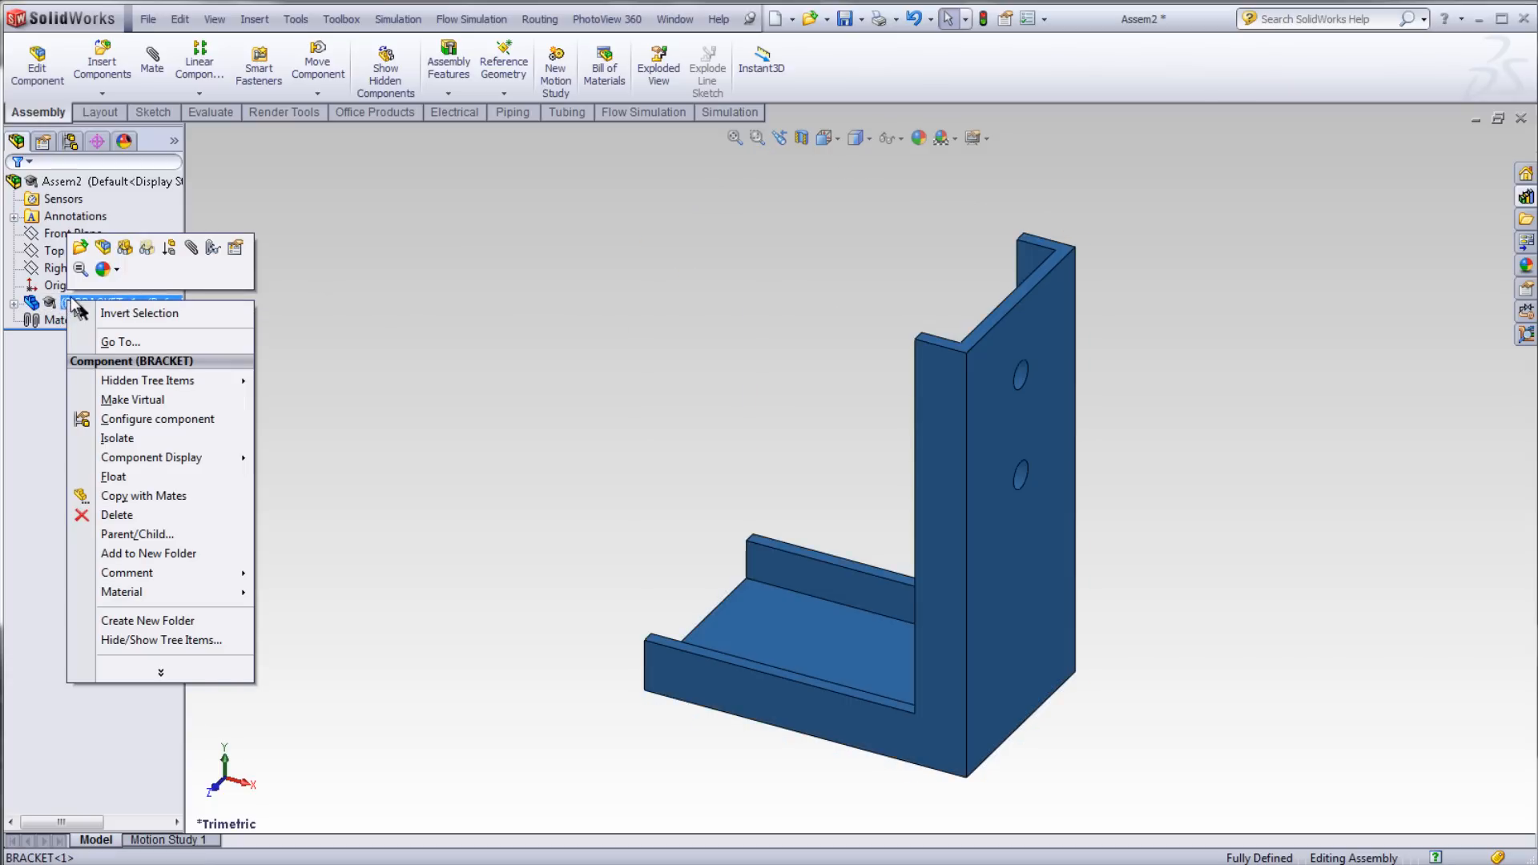
pyautogui.moveTo(113, 478)
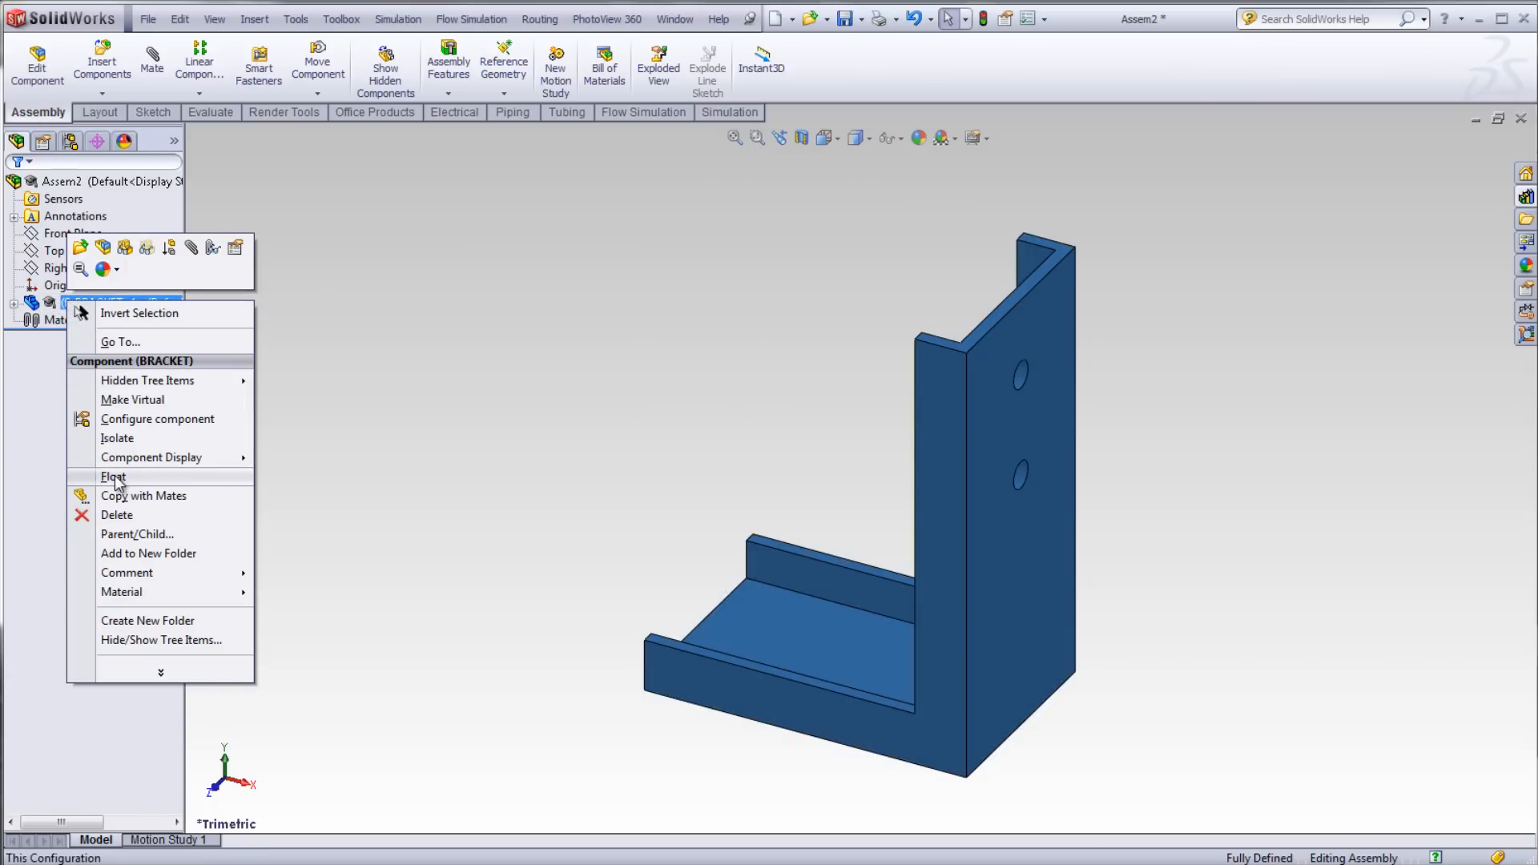
pyautogui.click(112, 477)
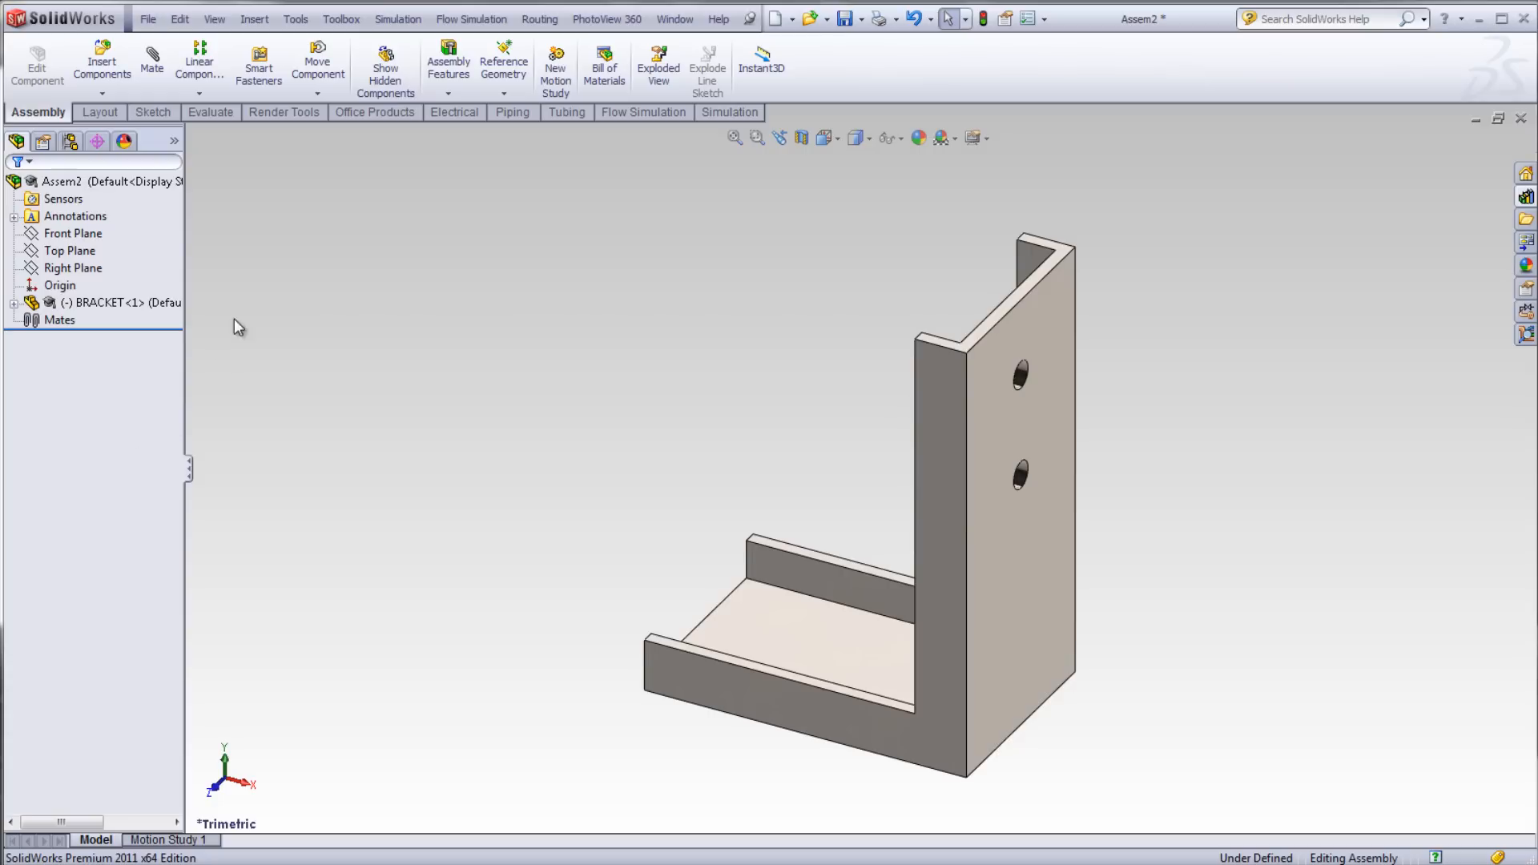
pyautogui.moveTo(309, 108)
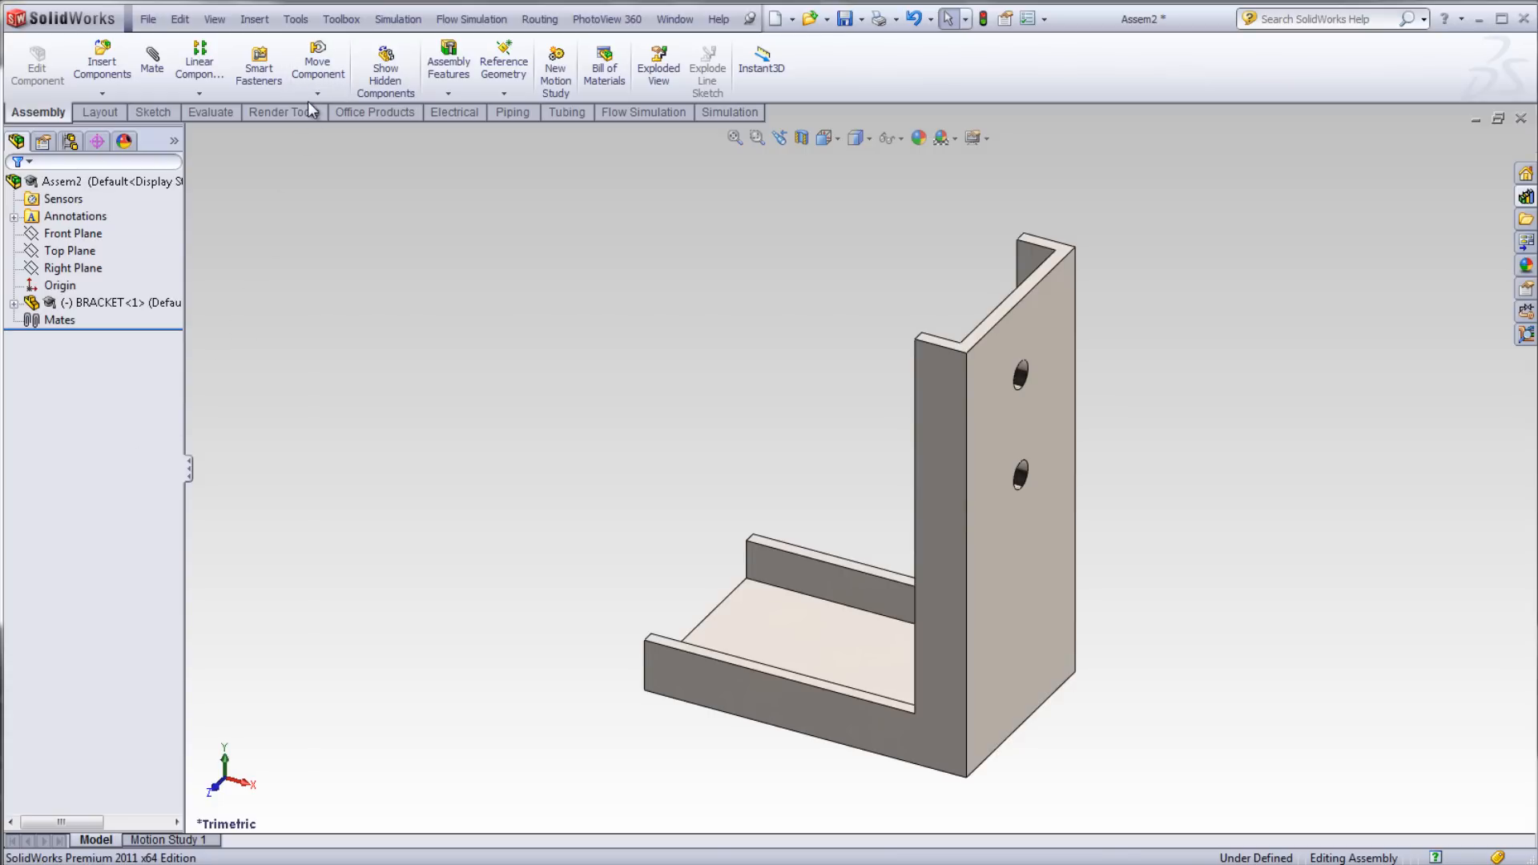
# Step: Start Rotate Component using By Delta XYZ with ΔX set to 90
pyautogui.click(317, 95)
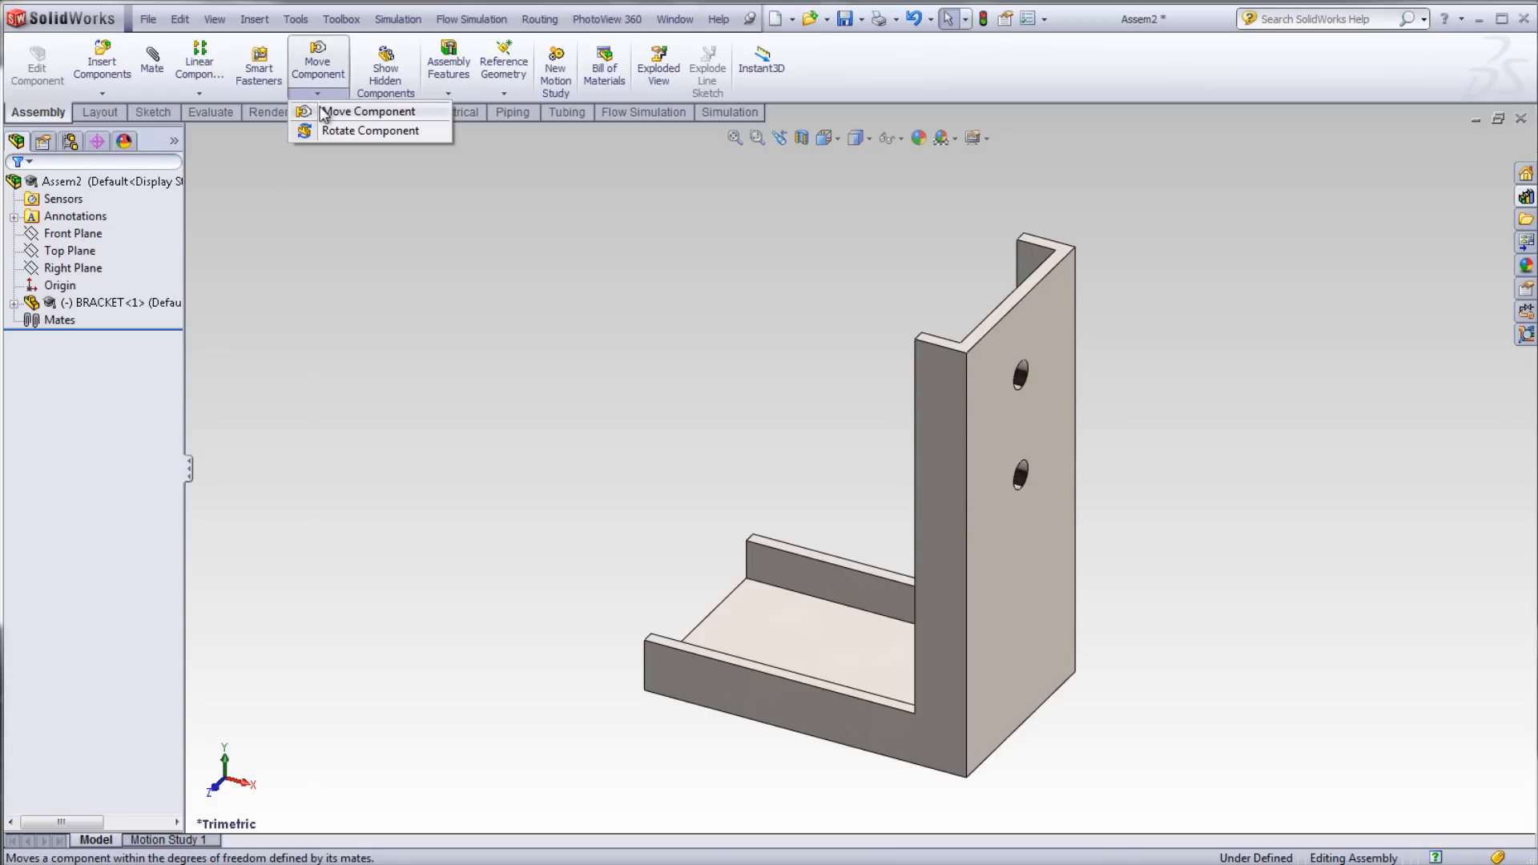
pyautogui.click(370, 131)
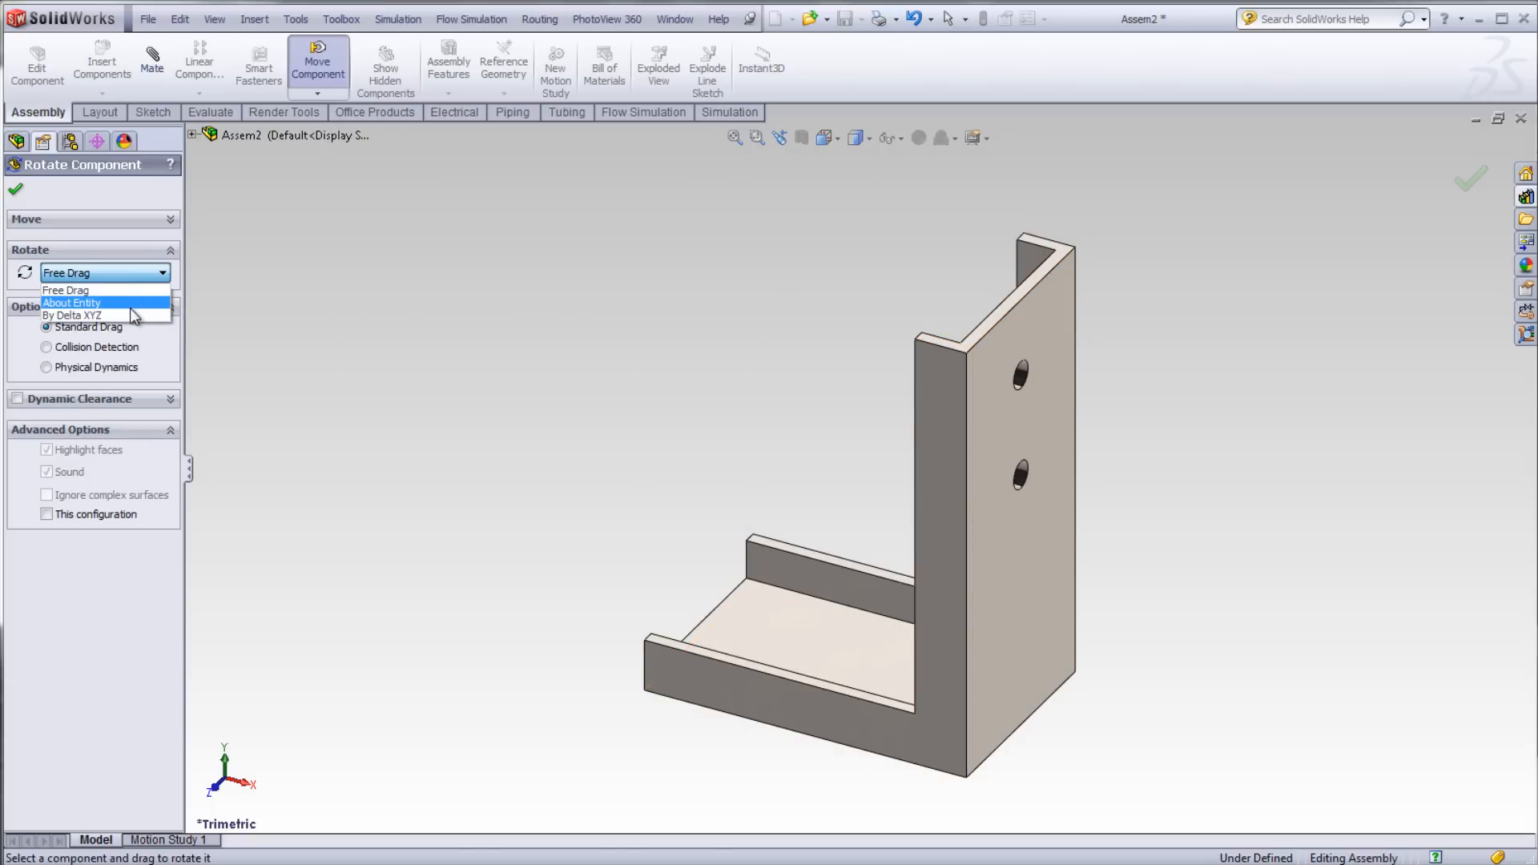
pyautogui.click(72, 314)
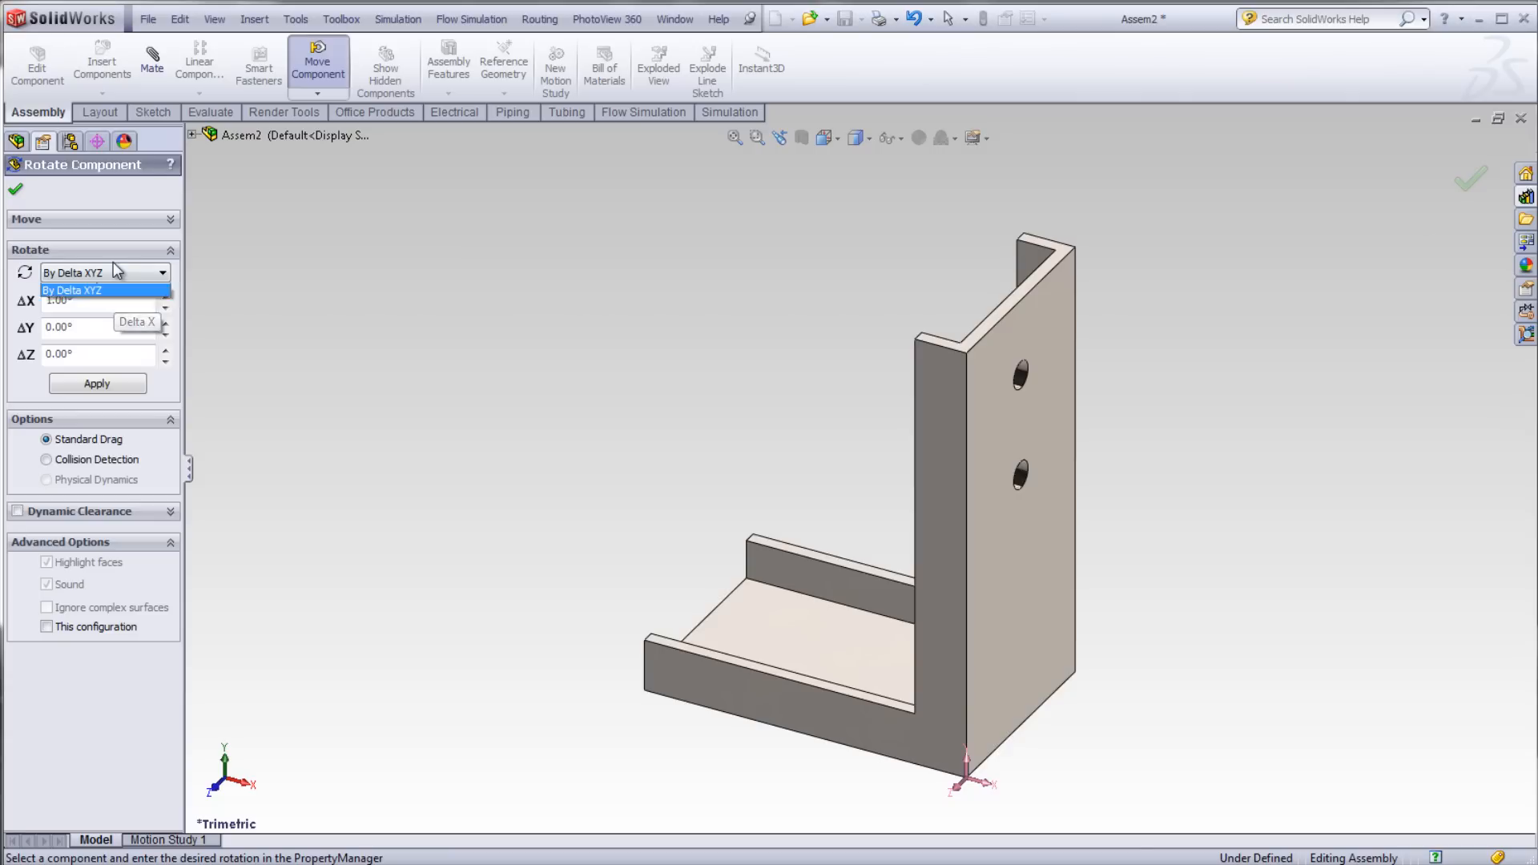
pyautogui.write('90')
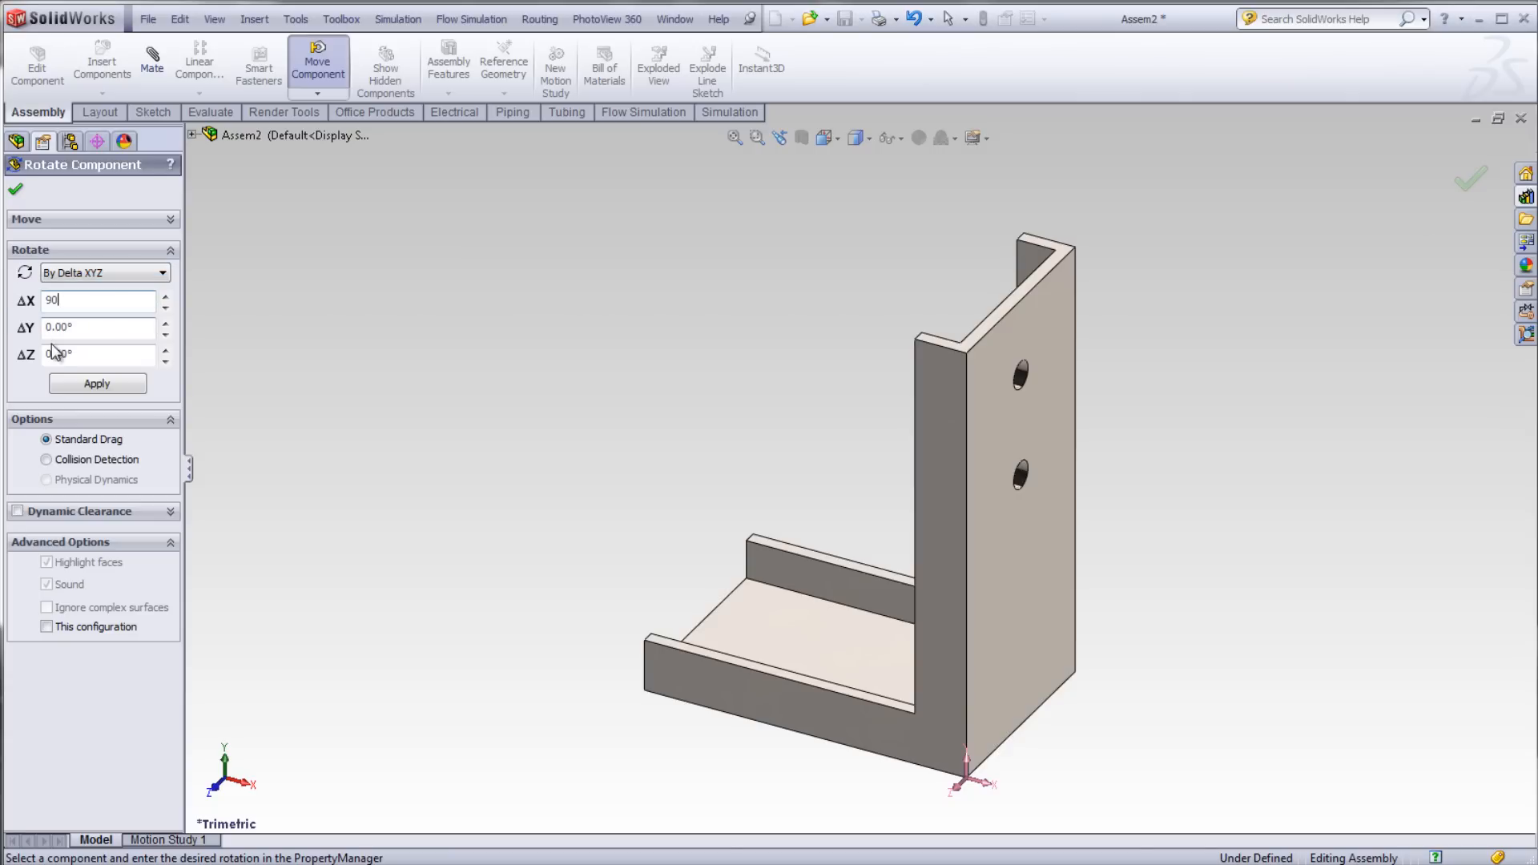
# Step: Apply the 90° X rotation to the bracket and finish the rotation
pyautogui.click(96, 383)
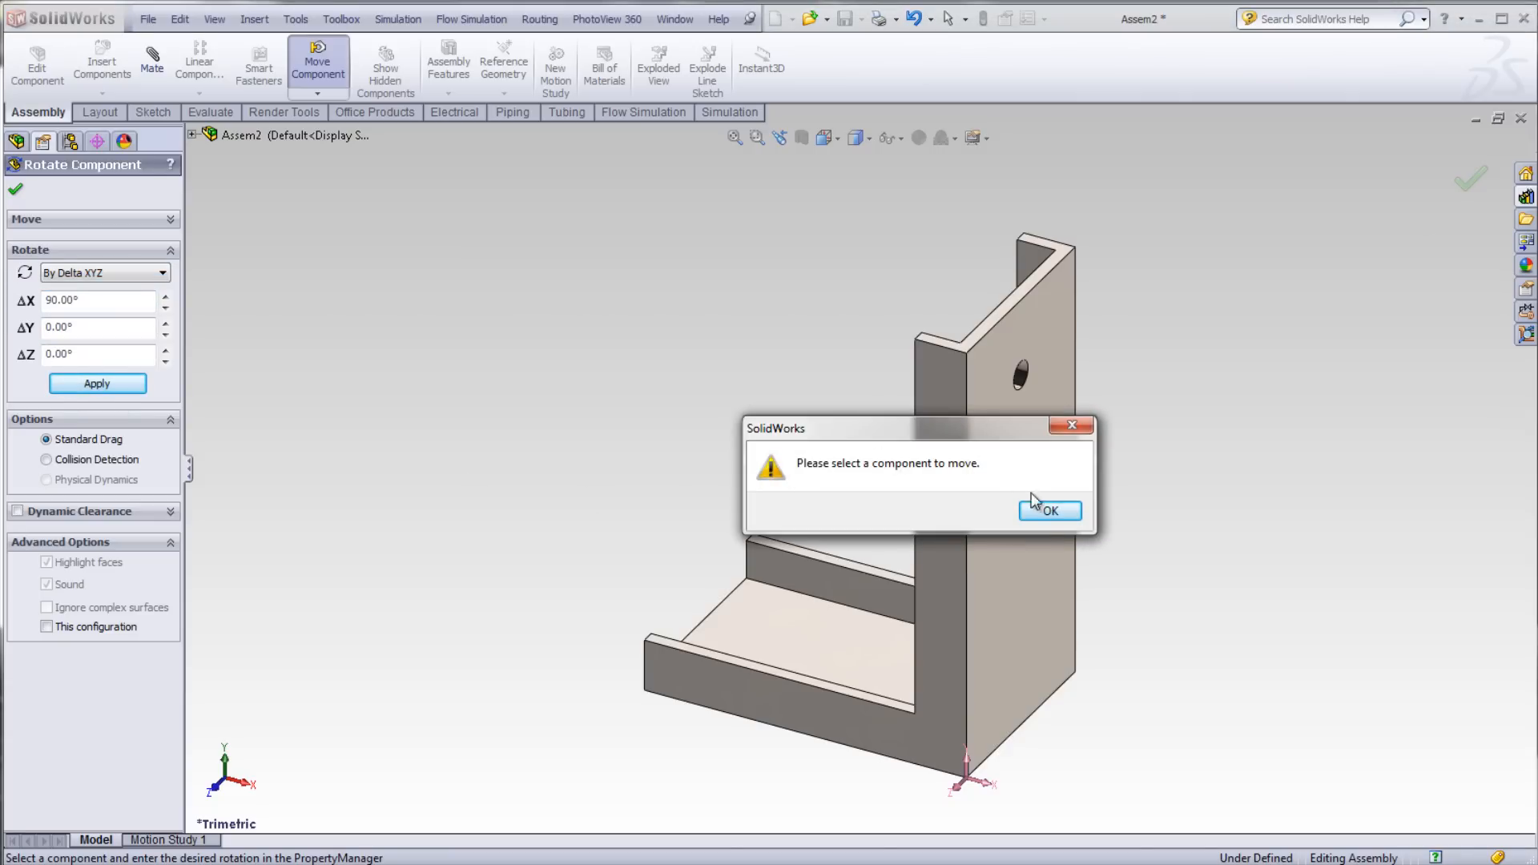
pyautogui.click(1048, 511)
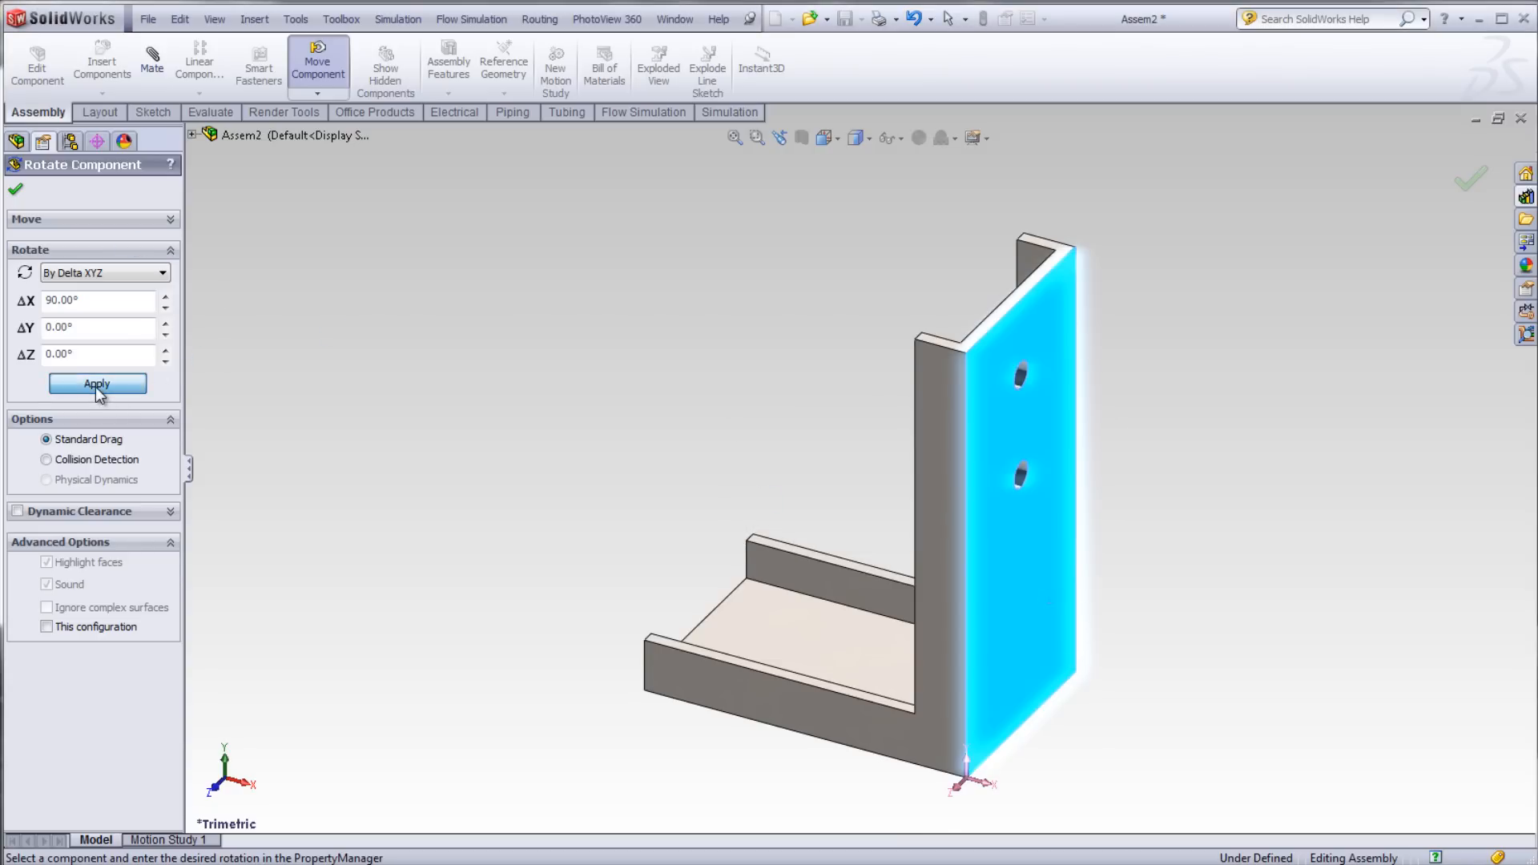
pyautogui.click(96, 384)
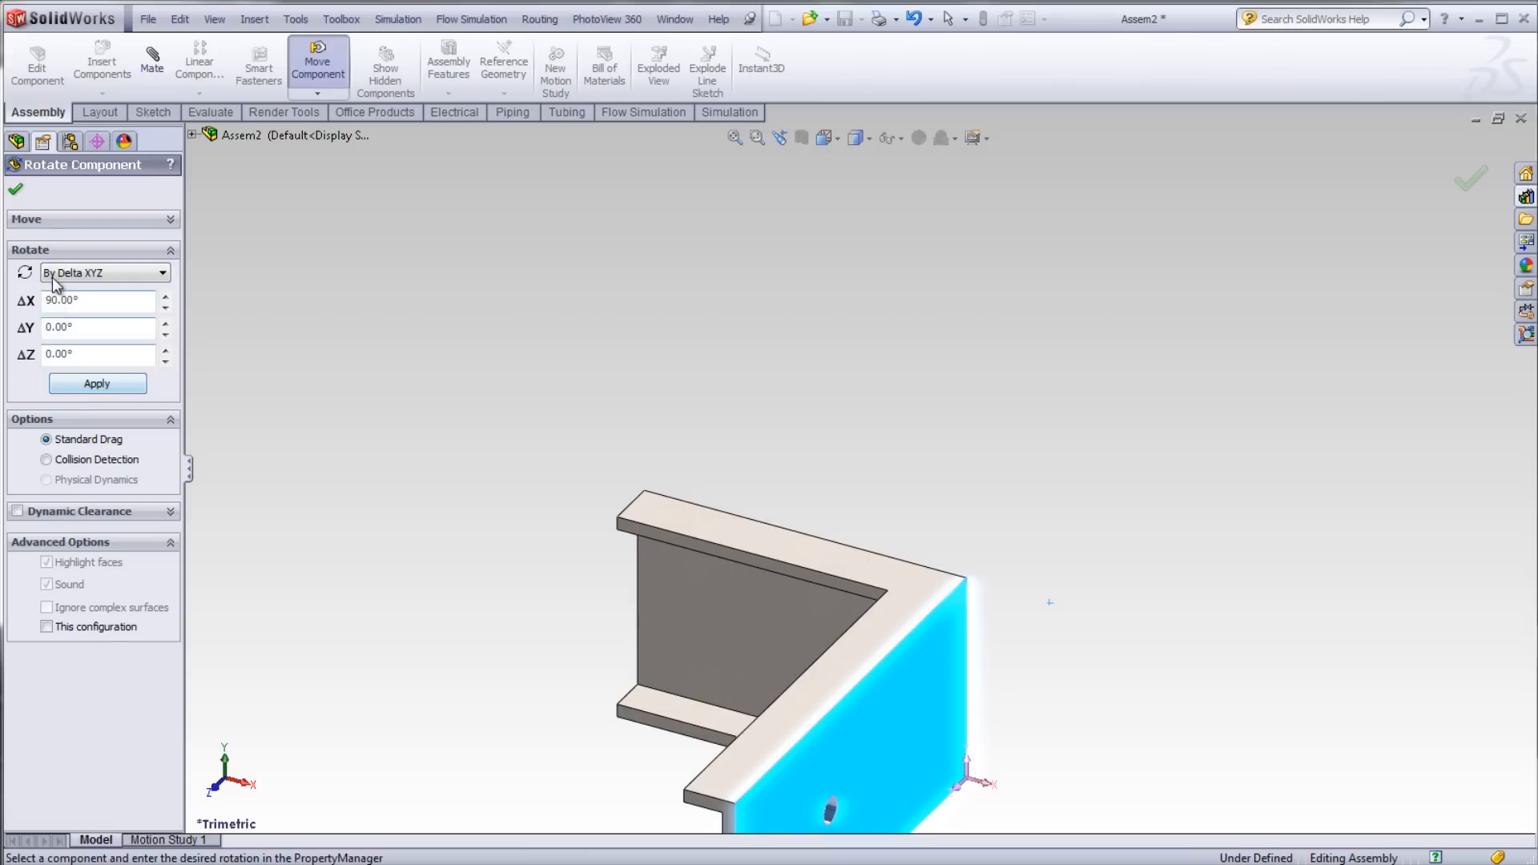
pyautogui.click(16, 188)
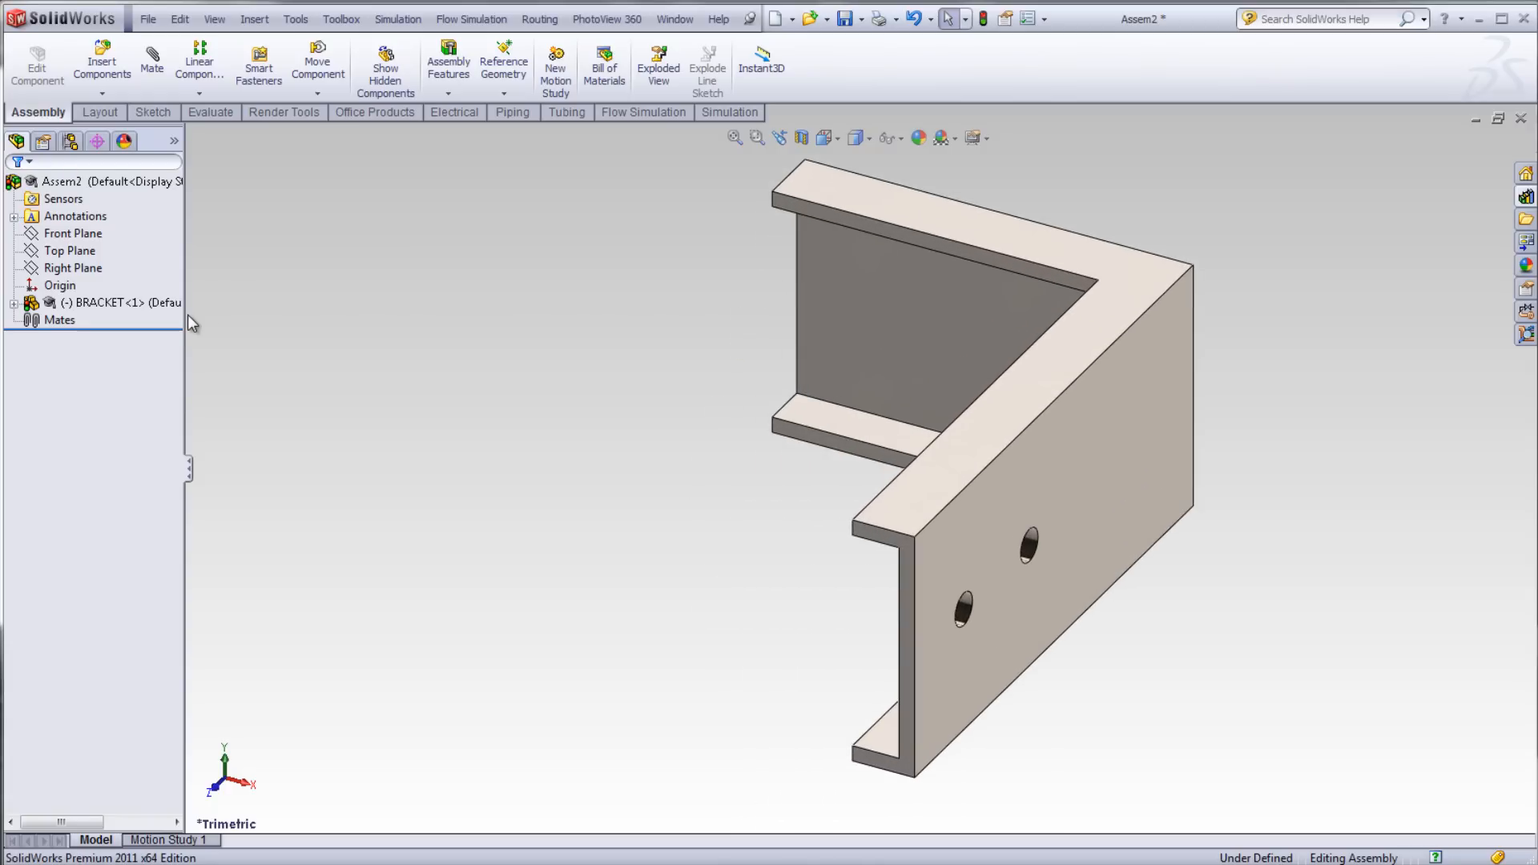
pyautogui.moveTo(114, 322)
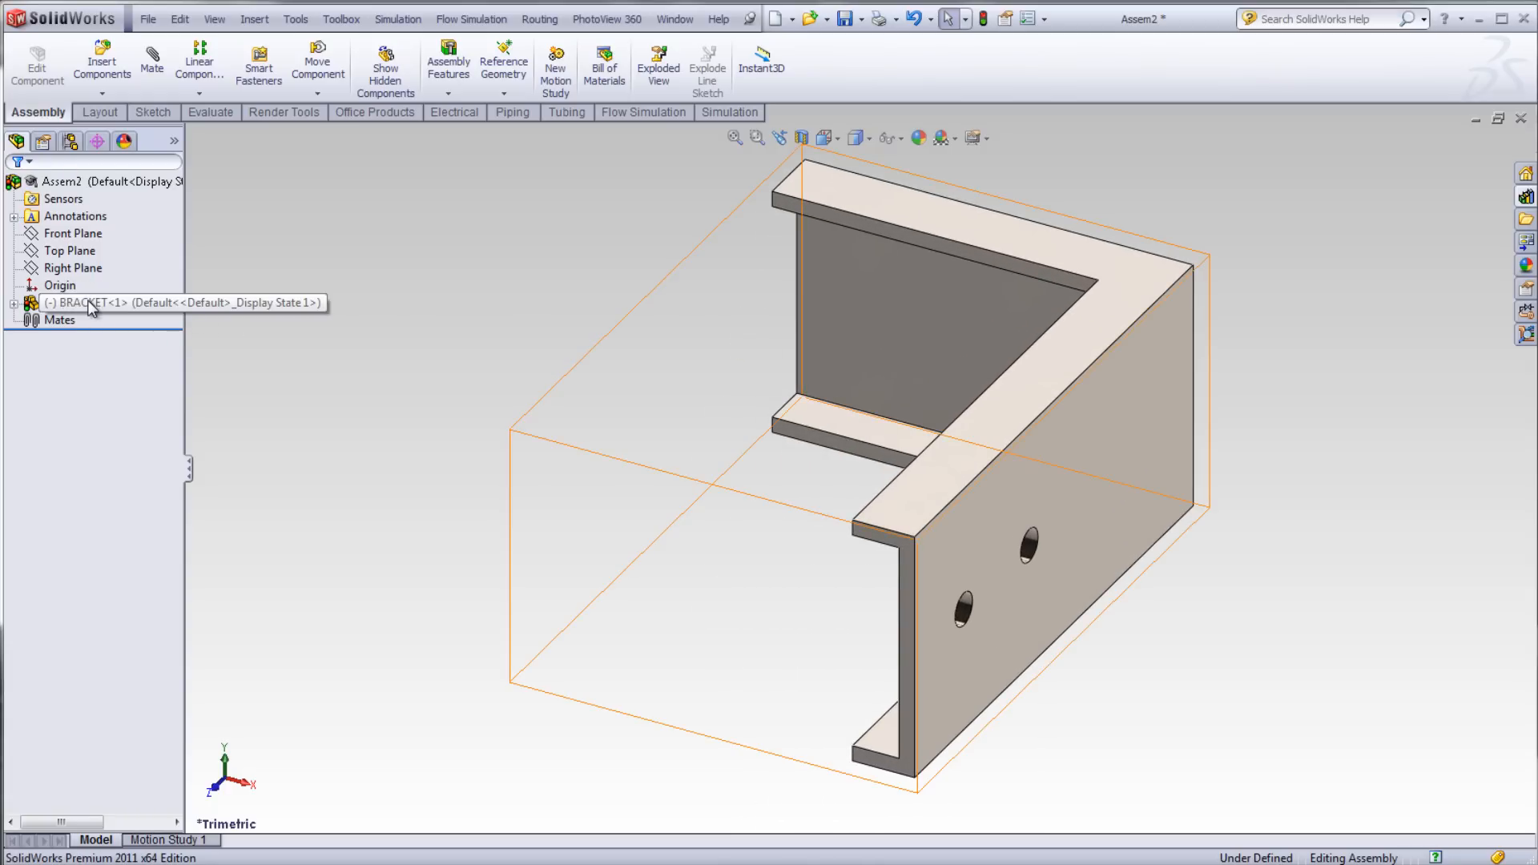
# Step: Expand BRACKET<1> in the FeatureManager tree and select the assembly Front Plane
pyautogui.rightClick(93, 302)
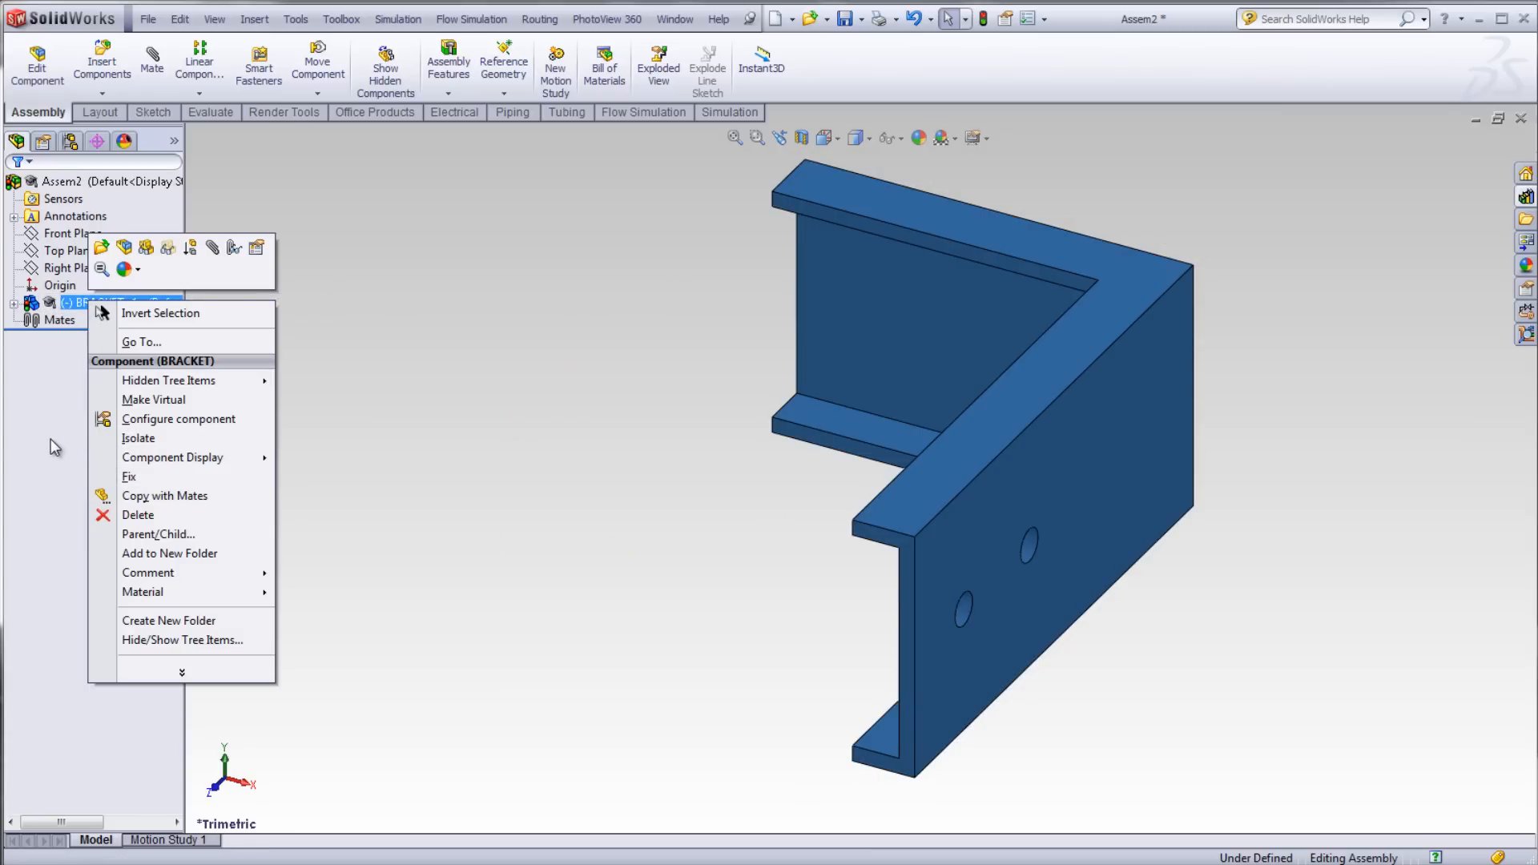
pyautogui.click(54, 447)
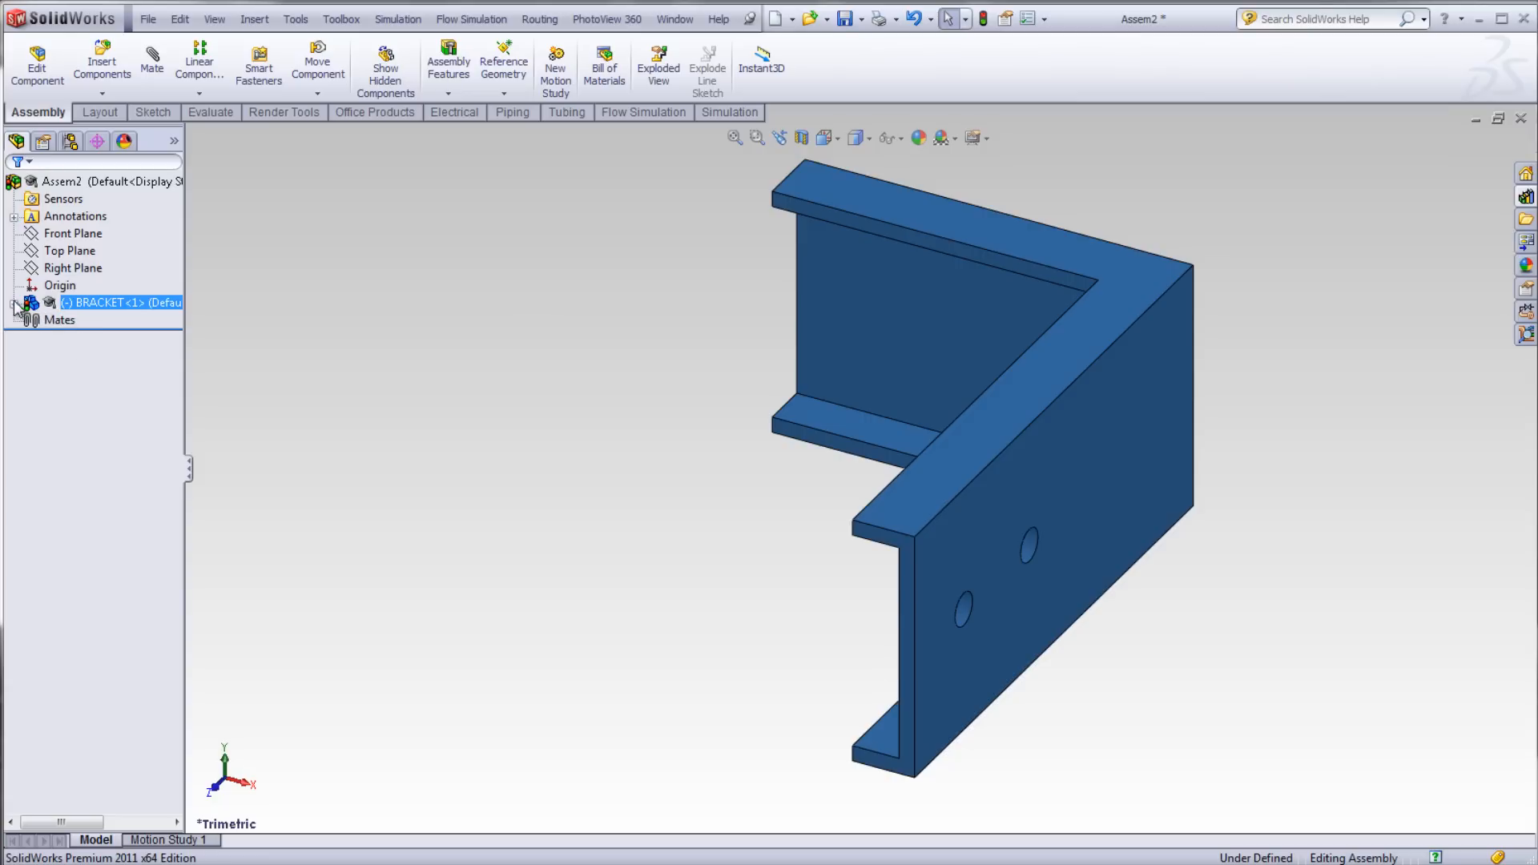
pyautogui.click(15, 302)
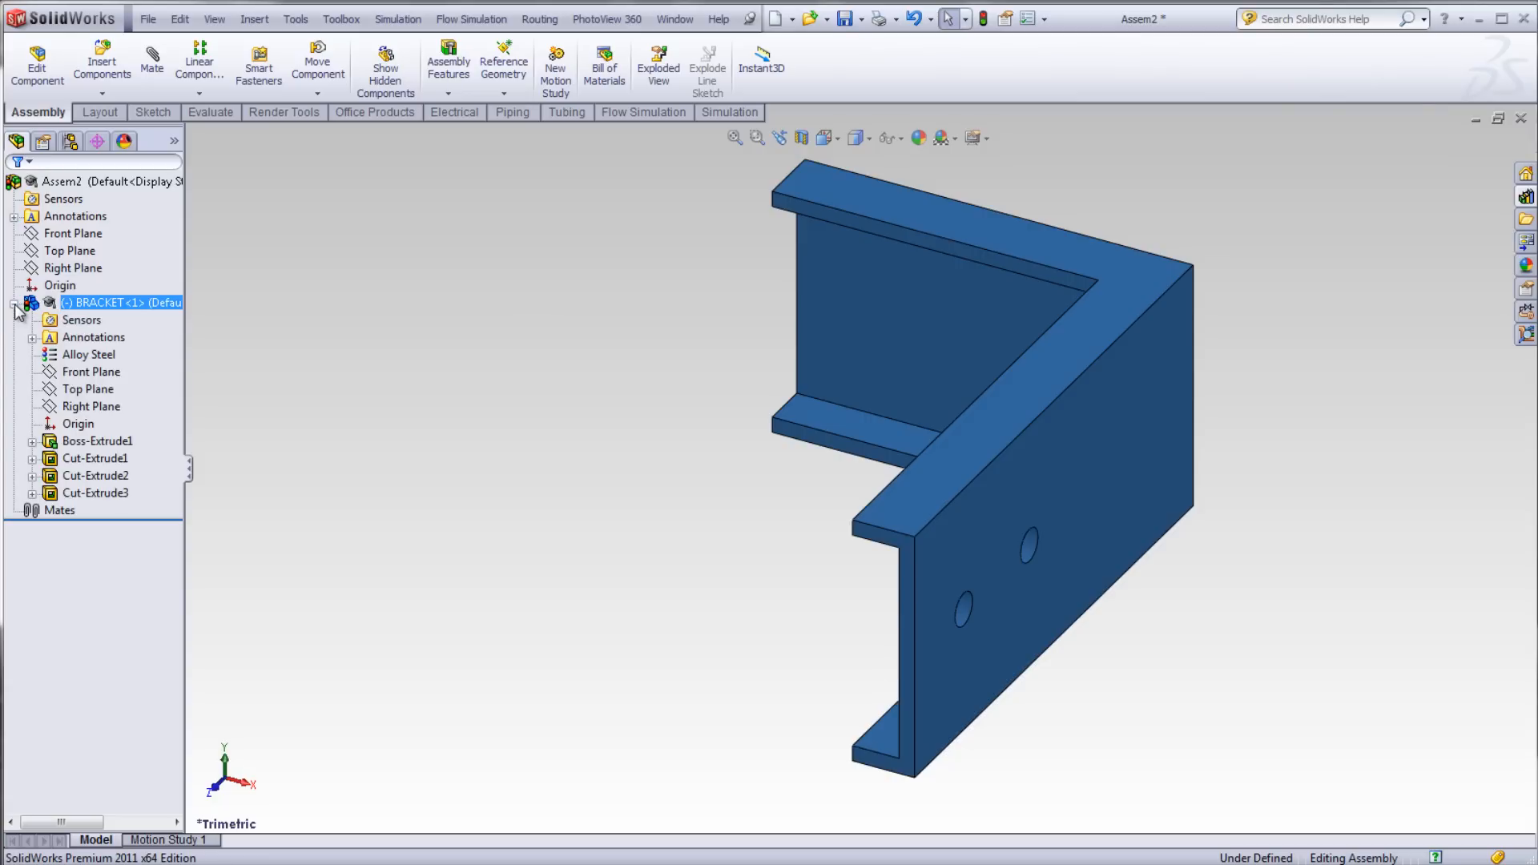
pyautogui.click(73, 233)
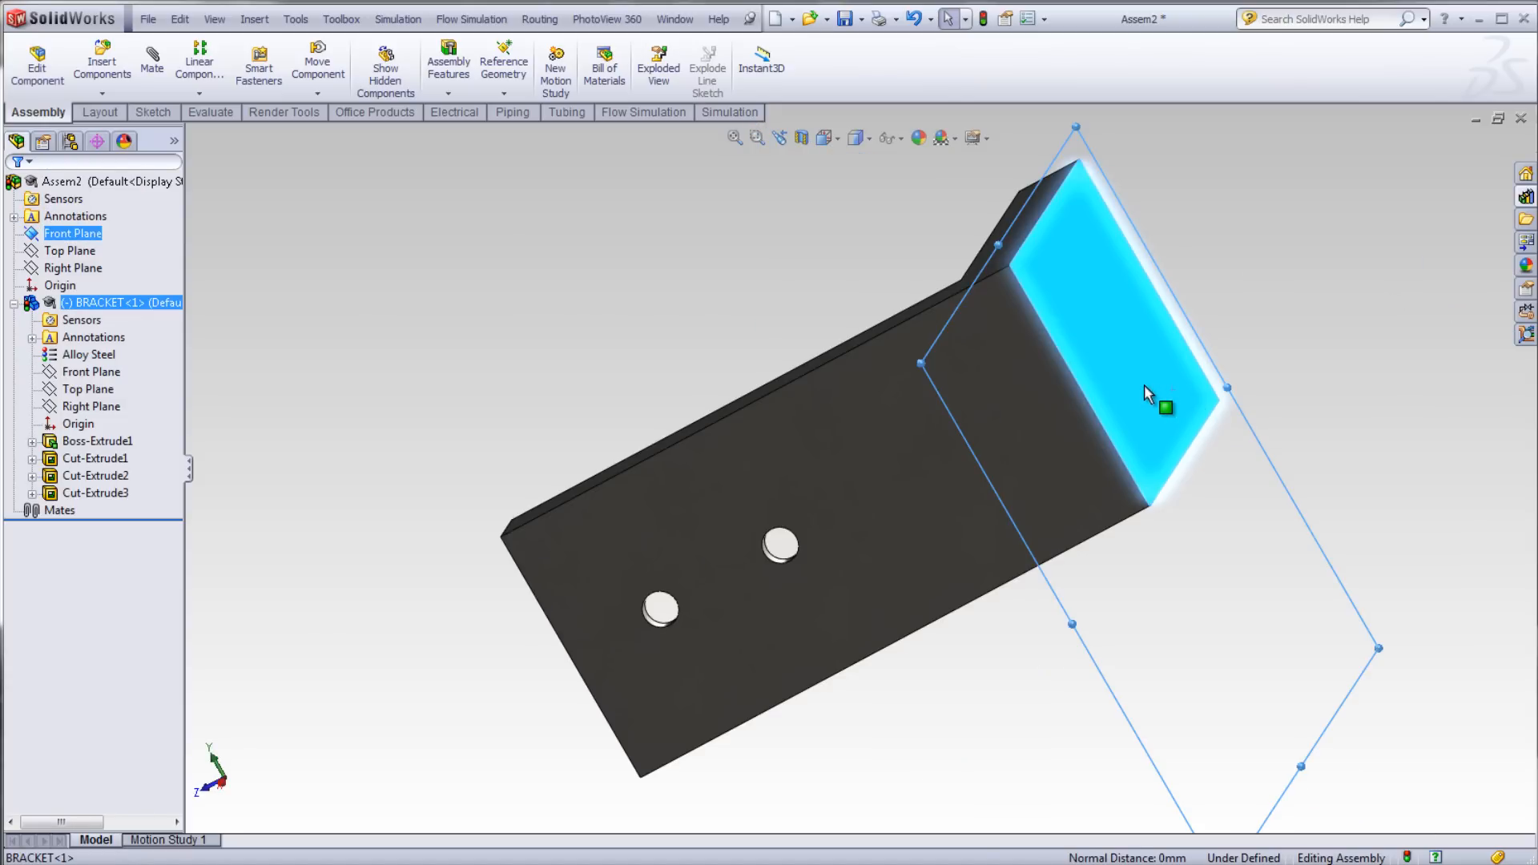
# Step: Mate the bracket end face coincident to the assembly Front Plane
pyautogui.click(151, 64)
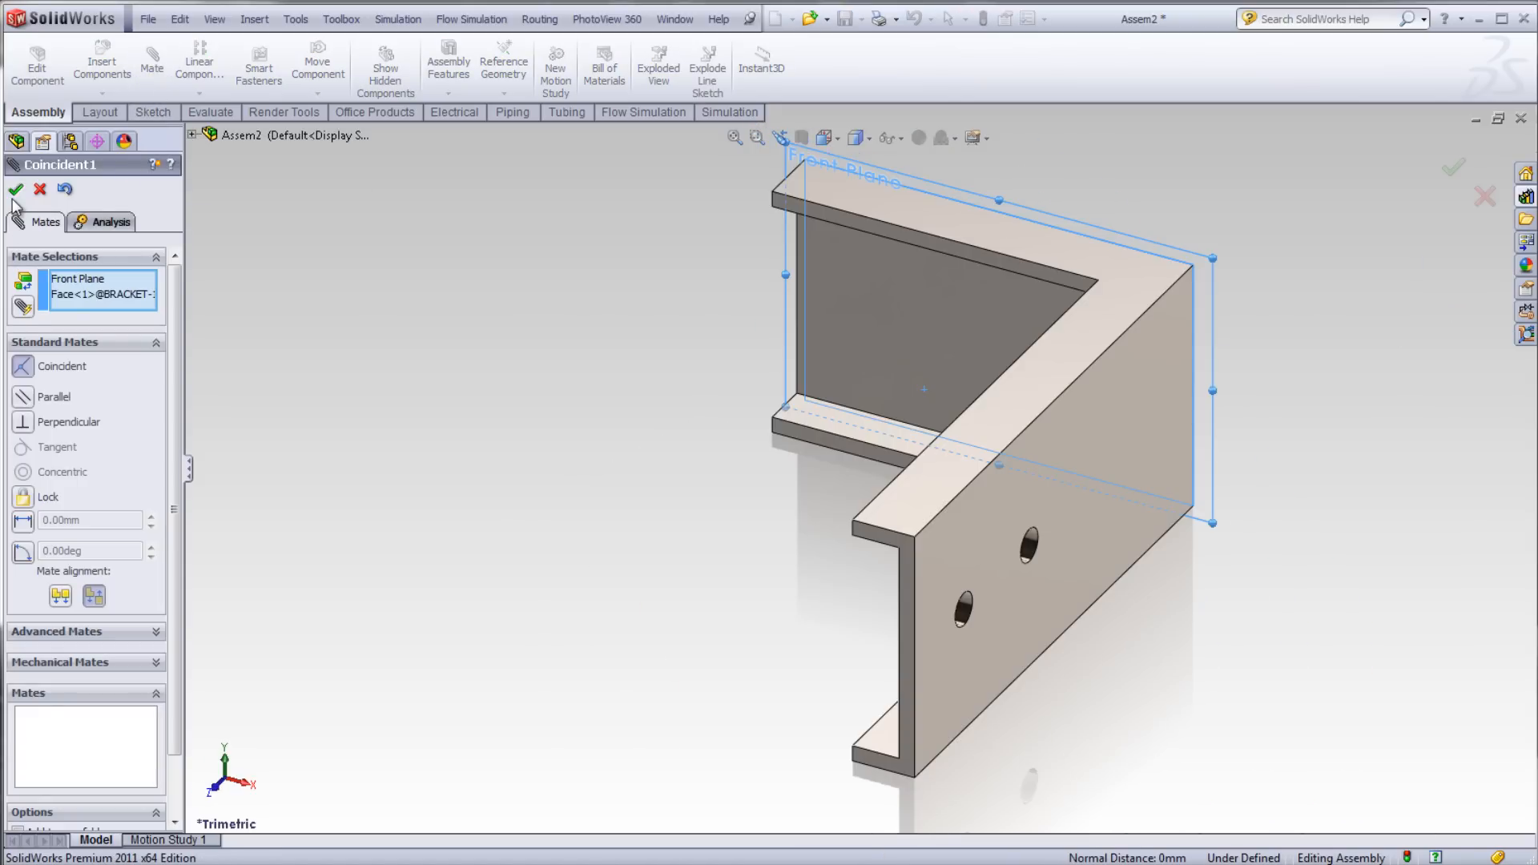
pyautogui.click(15, 187)
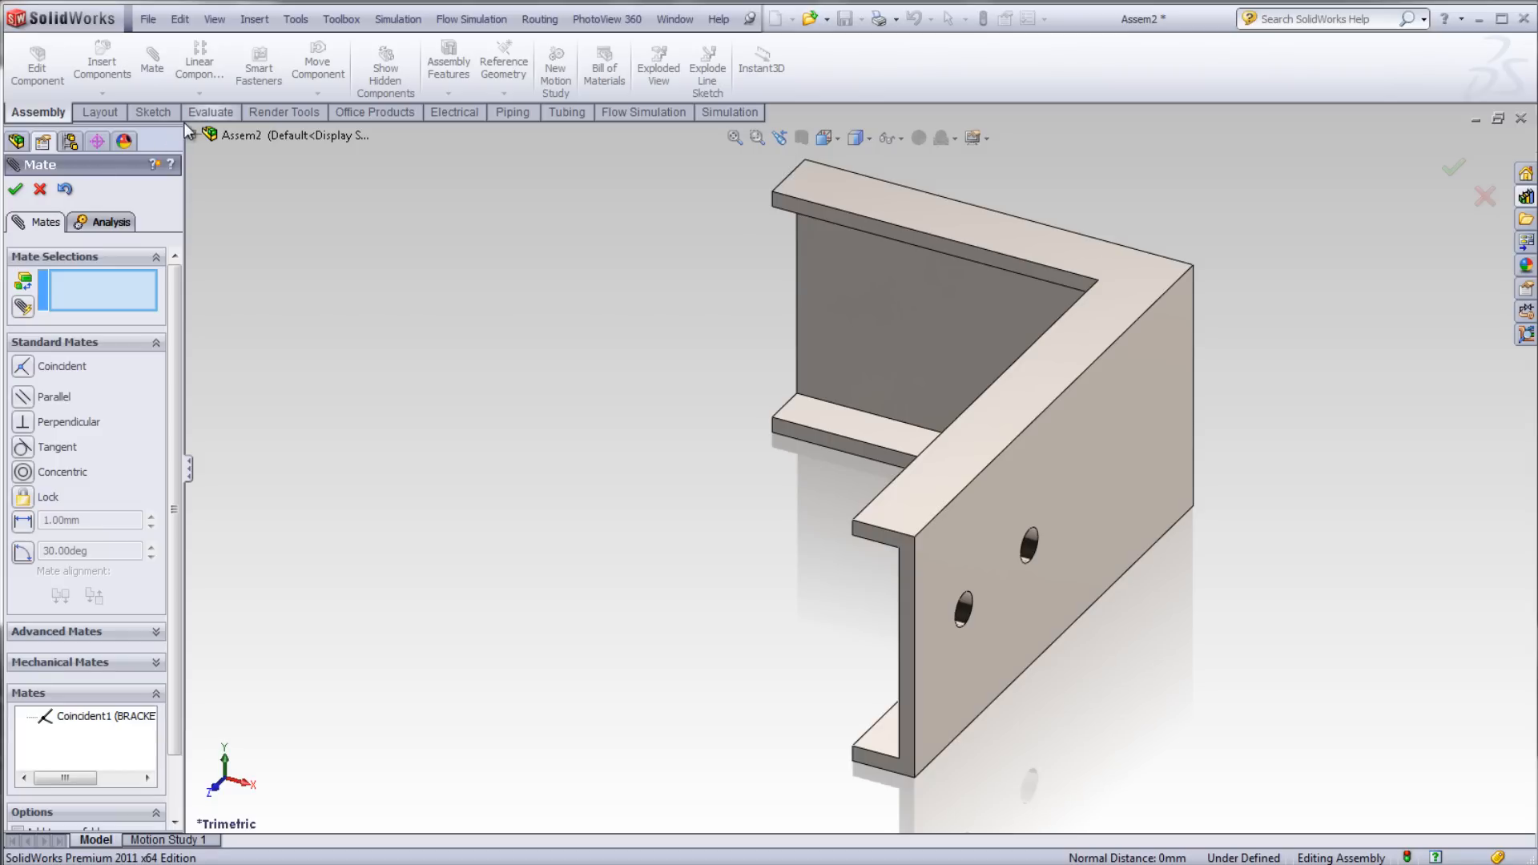
# Step: Select the assembly Top Plane from the flyout tree
pyautogui.click(272, 187)
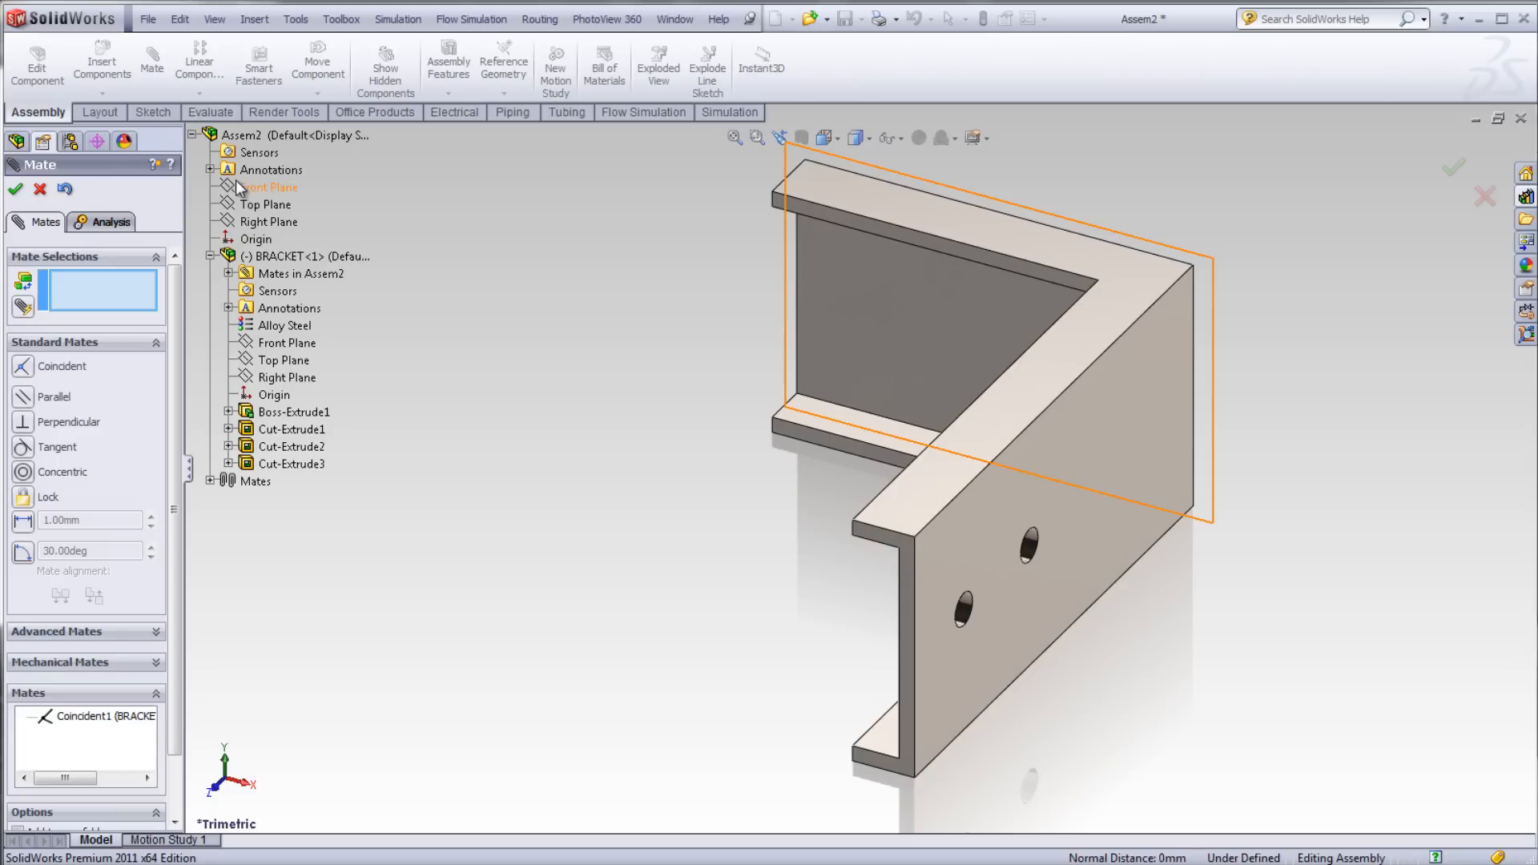
pyautogui.click(278, 204)
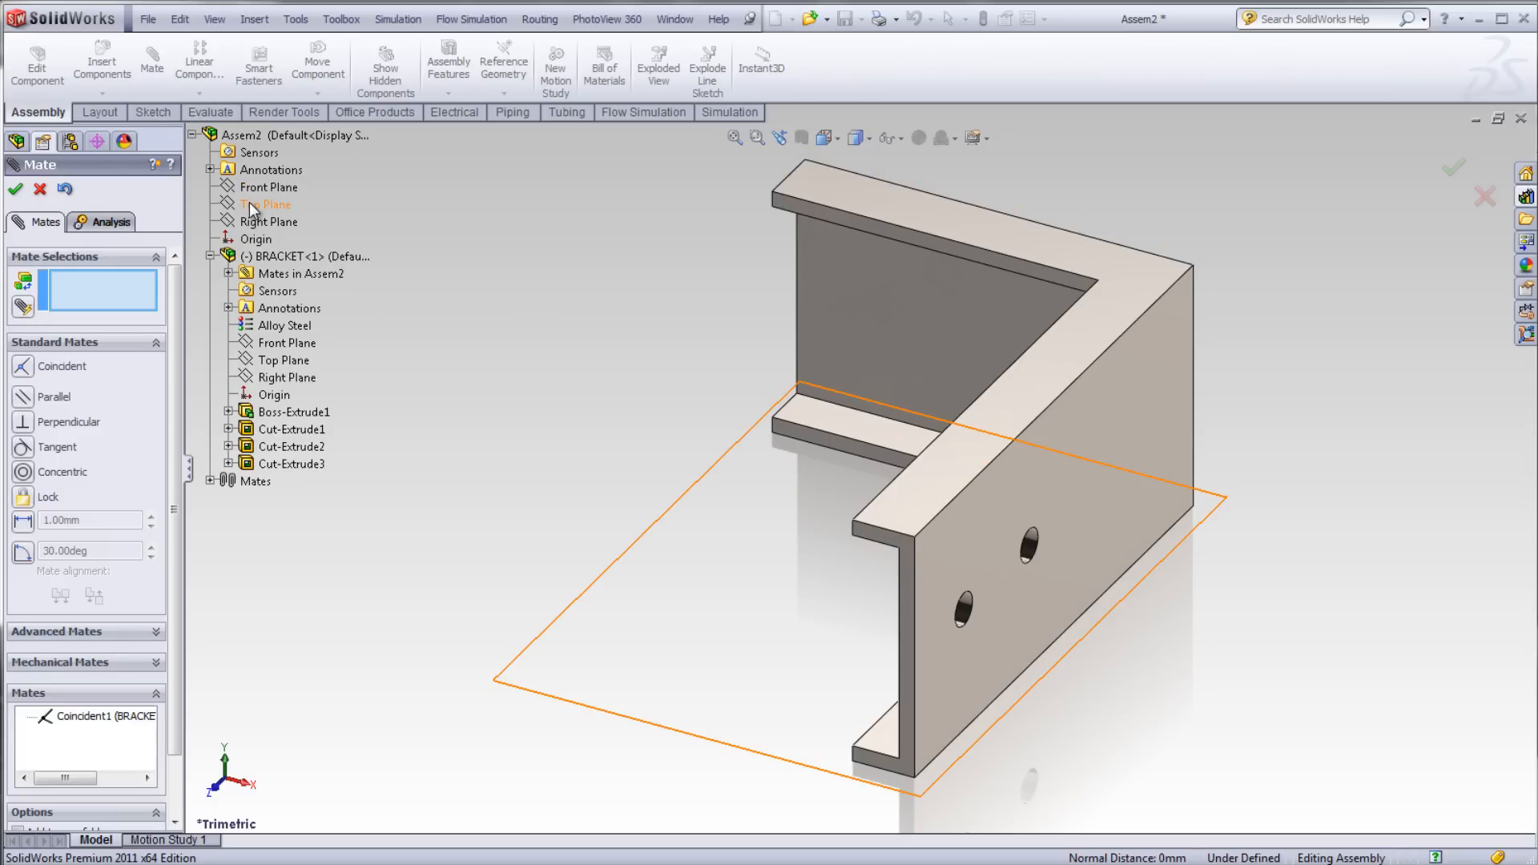
pyautogui.click(266, 204)
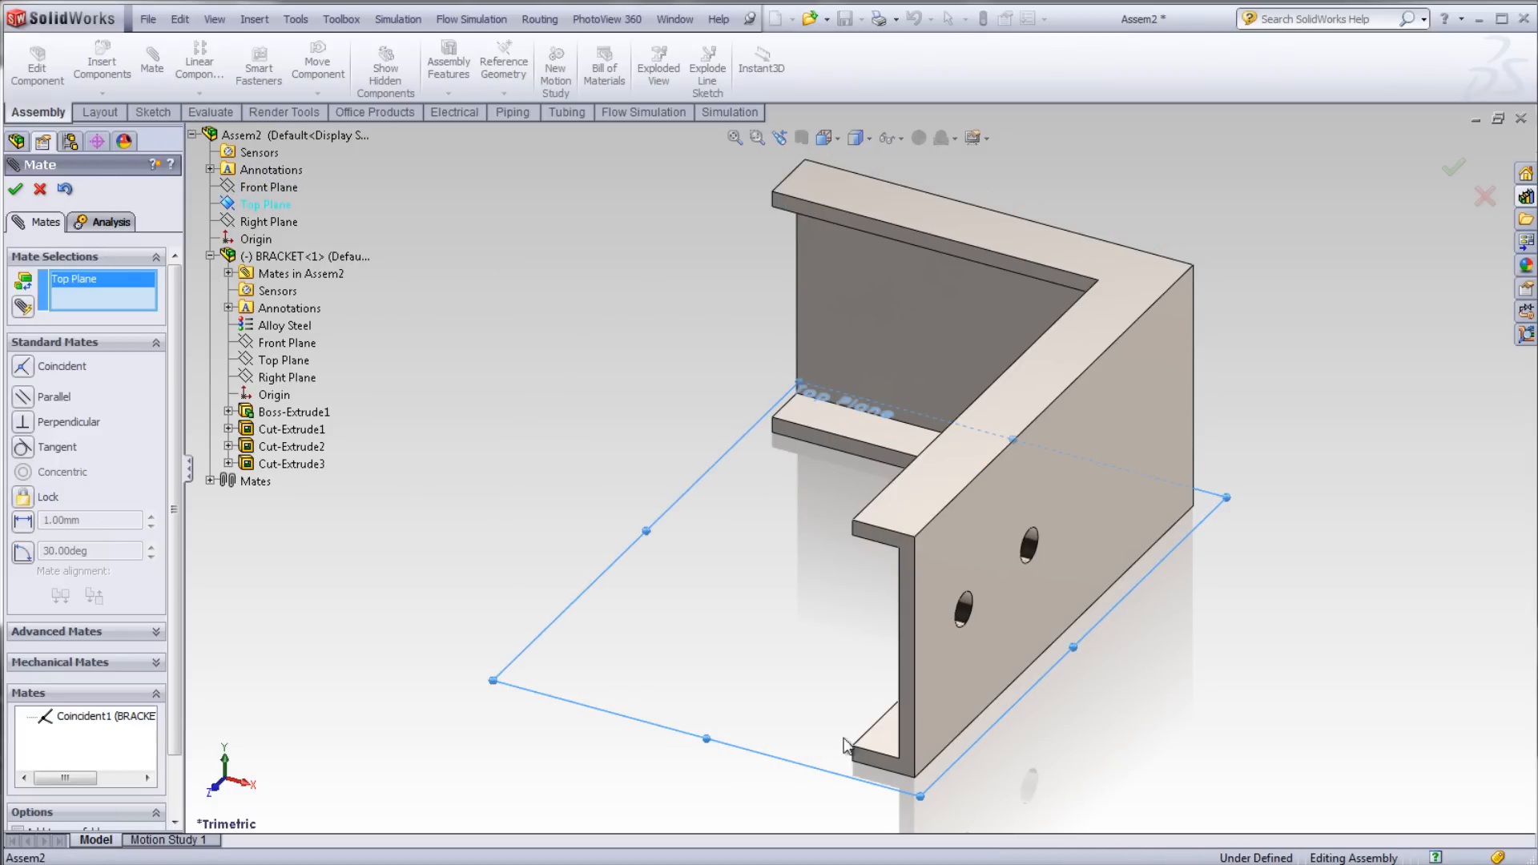
# Step: Pick the hidden underside face via Select Other and accept the coincident mate
pyautogui.rightClick(845, 742)
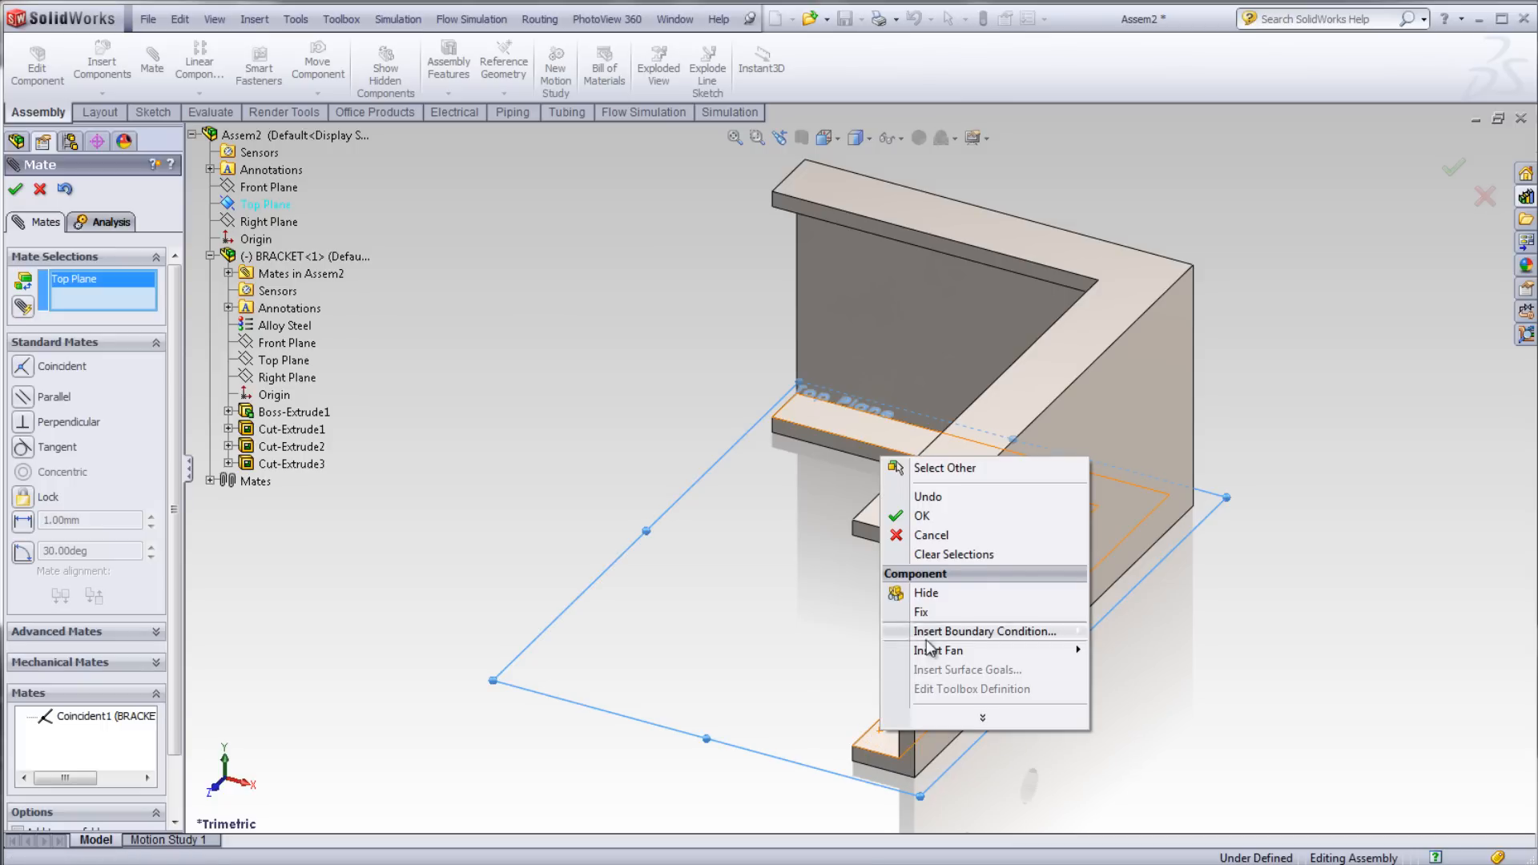
pyautogui.moveTo(986, 480)
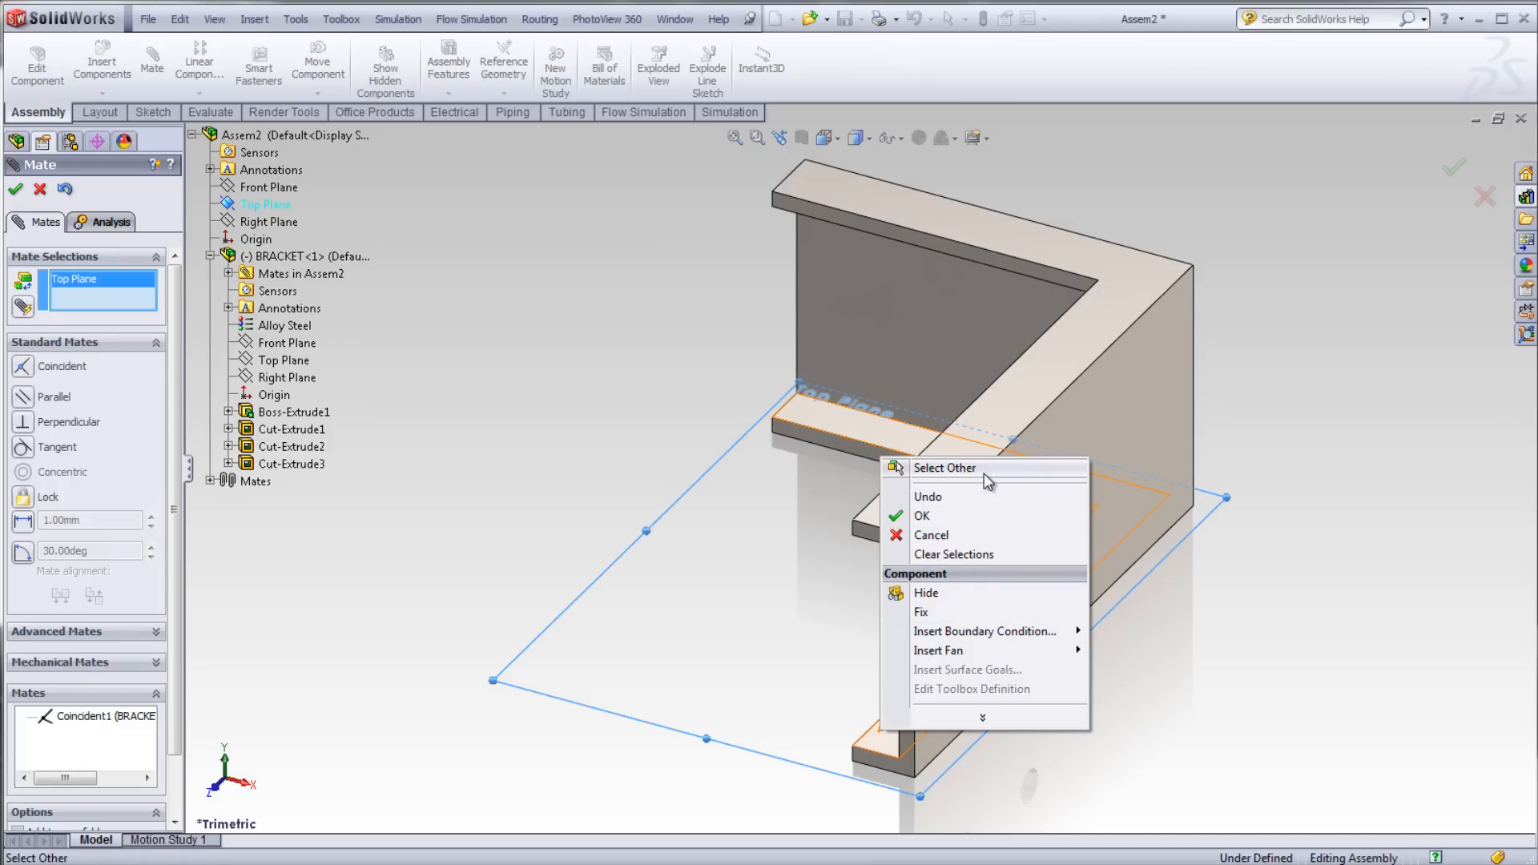
pyautogui.click(943, 467)
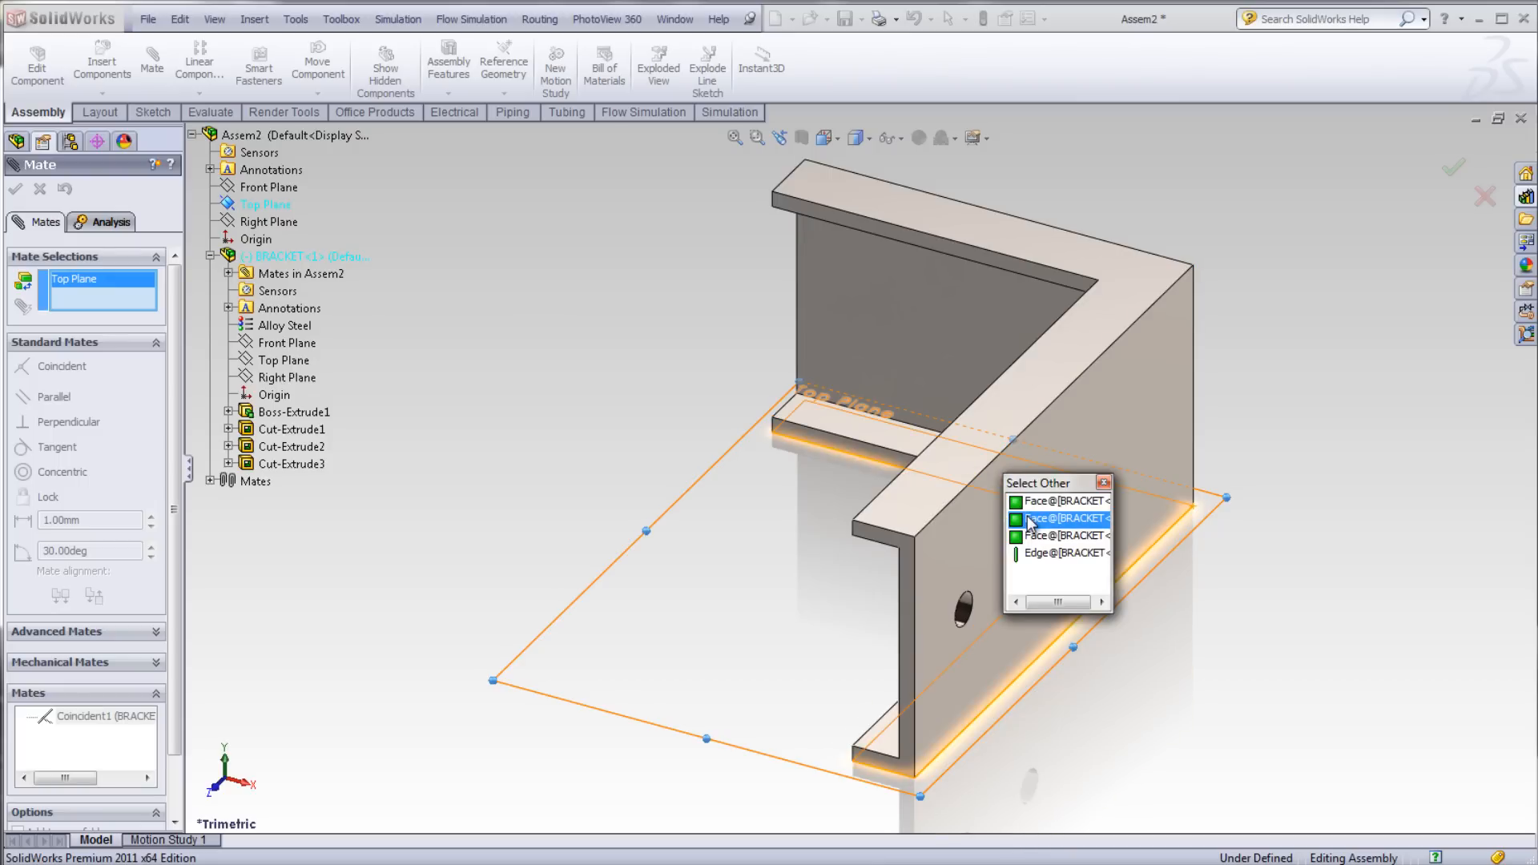
pyautogui.click(1063, 519)
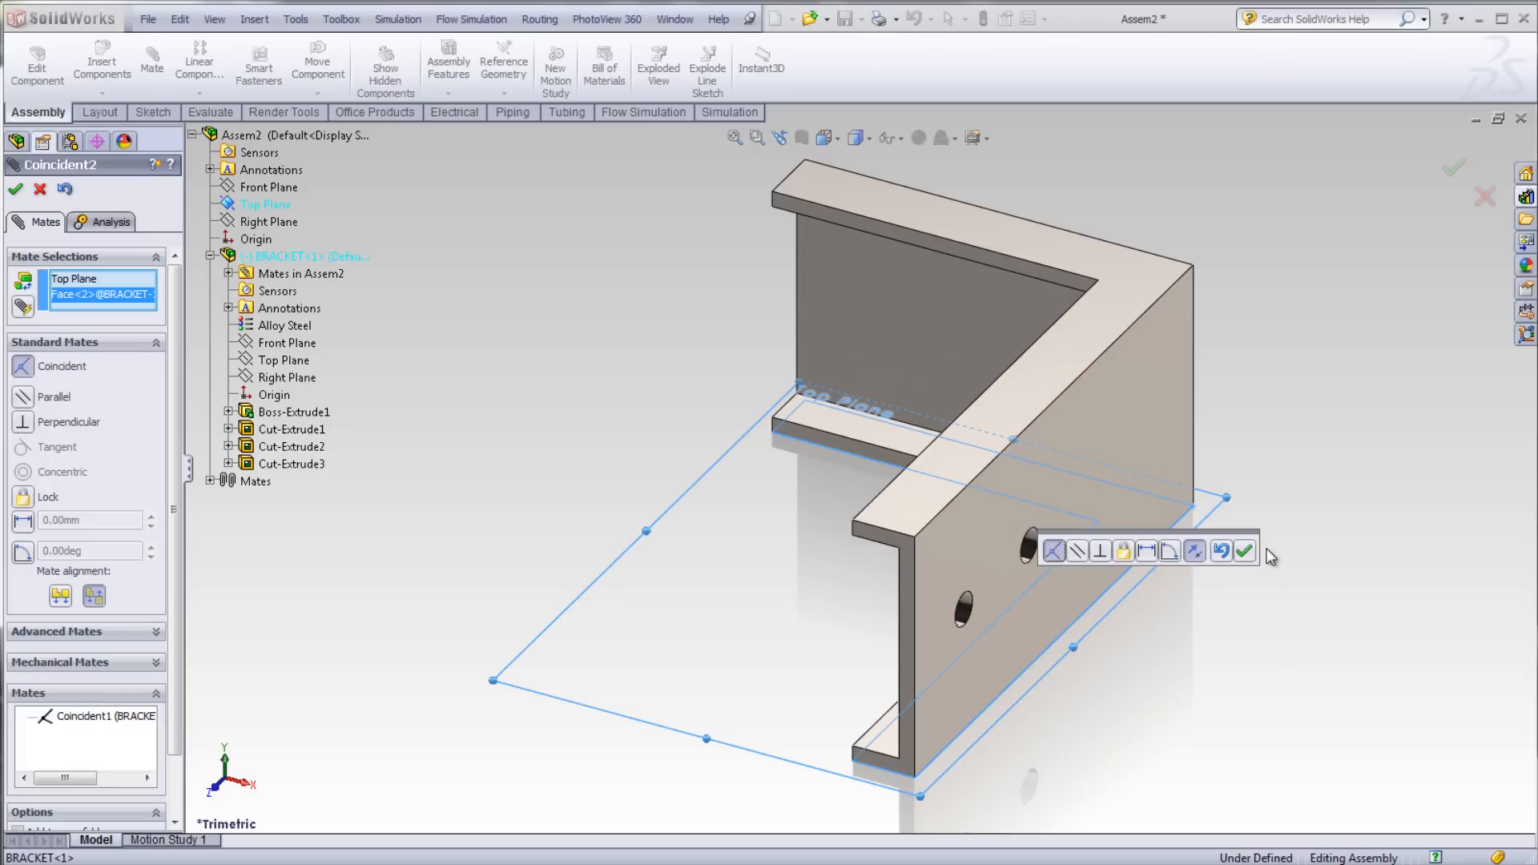
pyautogui.click(1244, 551)
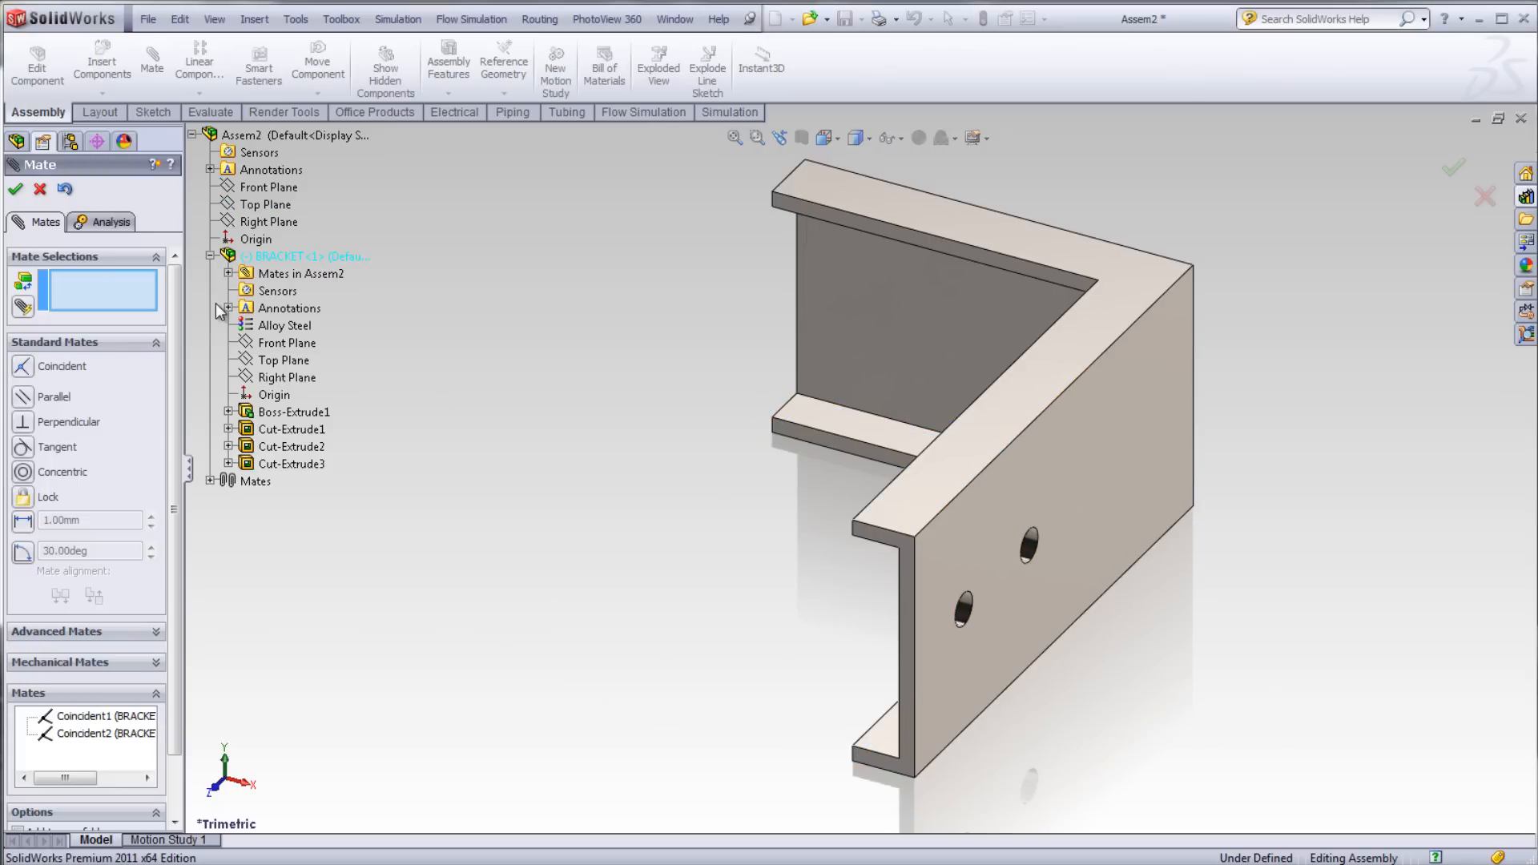
# Step: Mate the bracket's outer side face coincident to Right Plane and close Mate
pyautogui.click(267, 222)
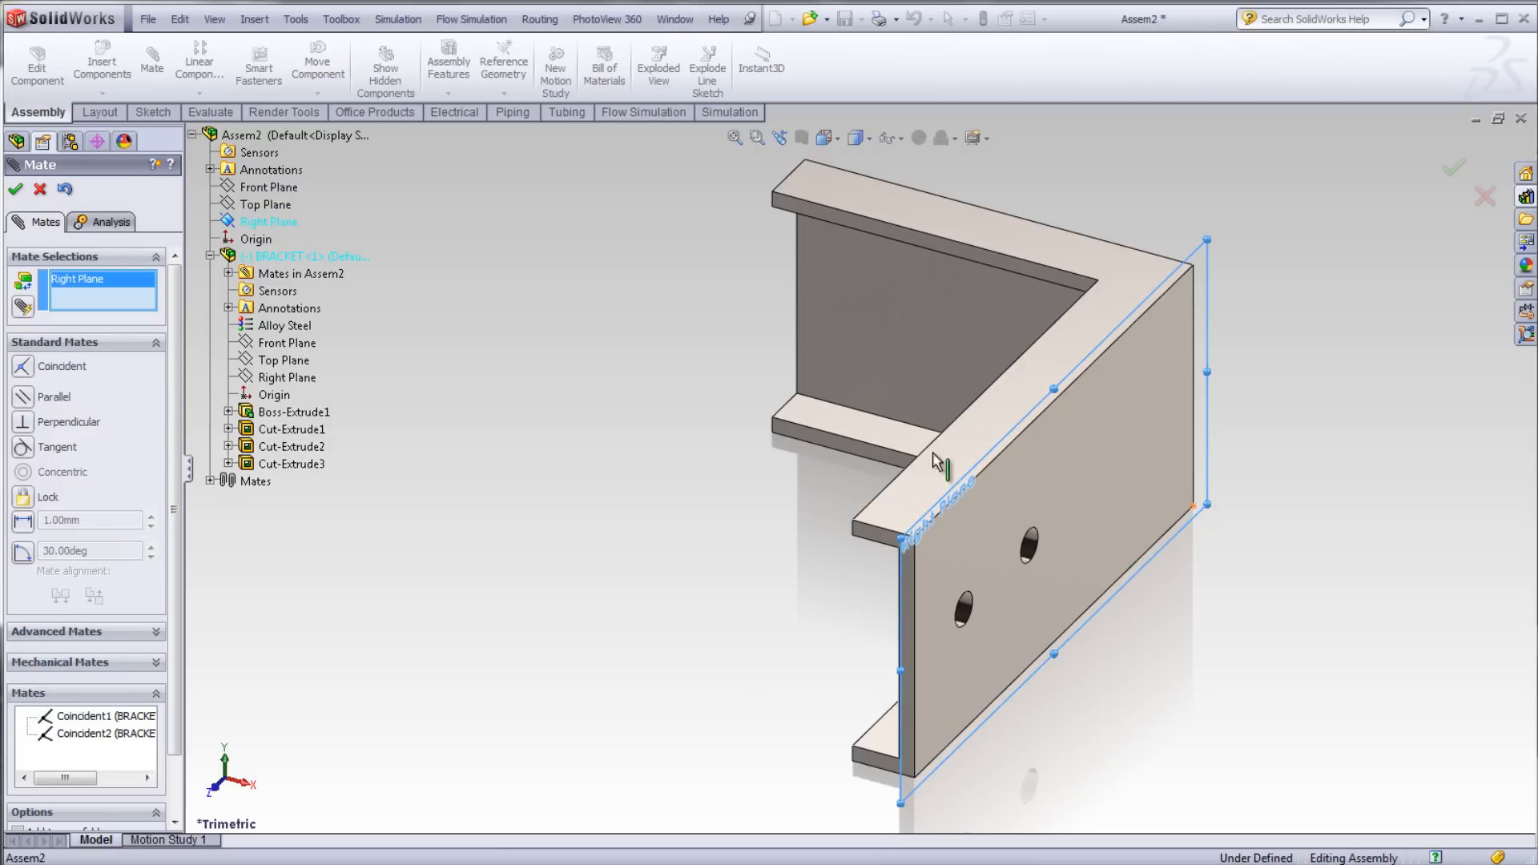
pyautogui.moveTo(1106, 443)
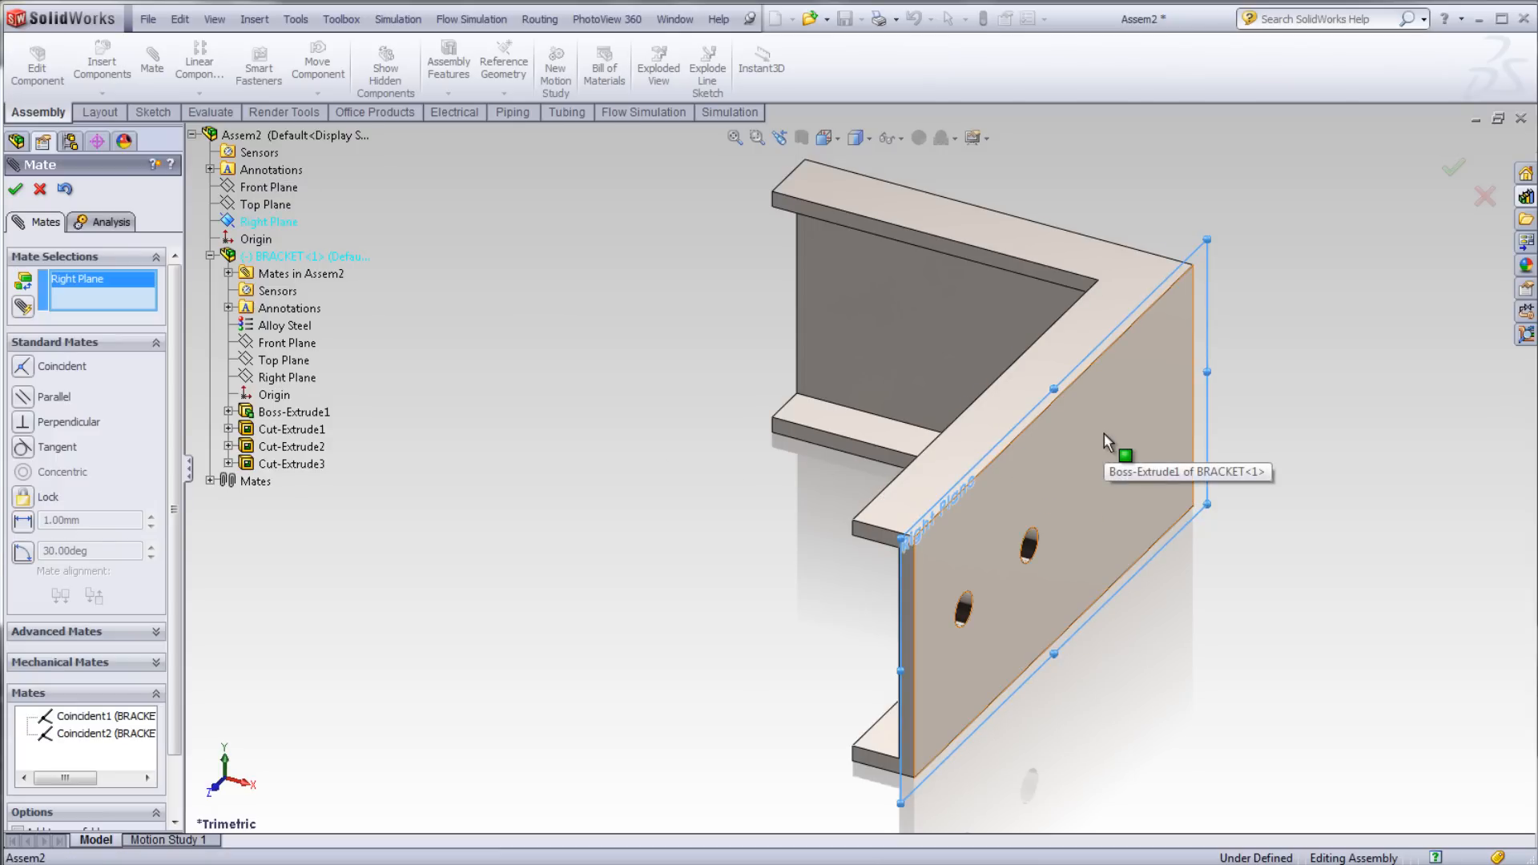
pyautogui.click(1069, 442)
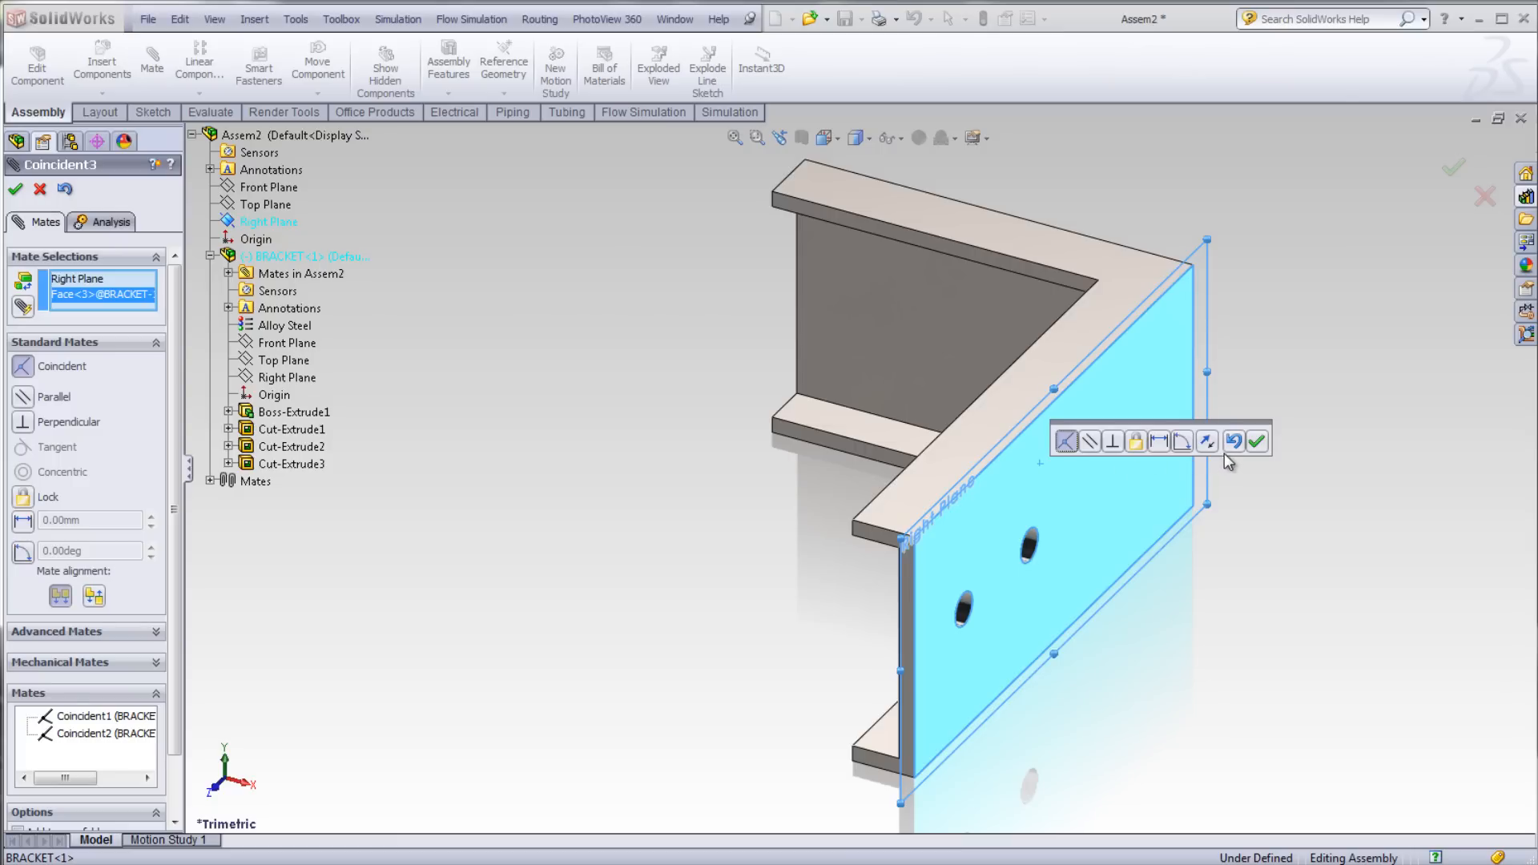
pyautogui.click(1257, 440)
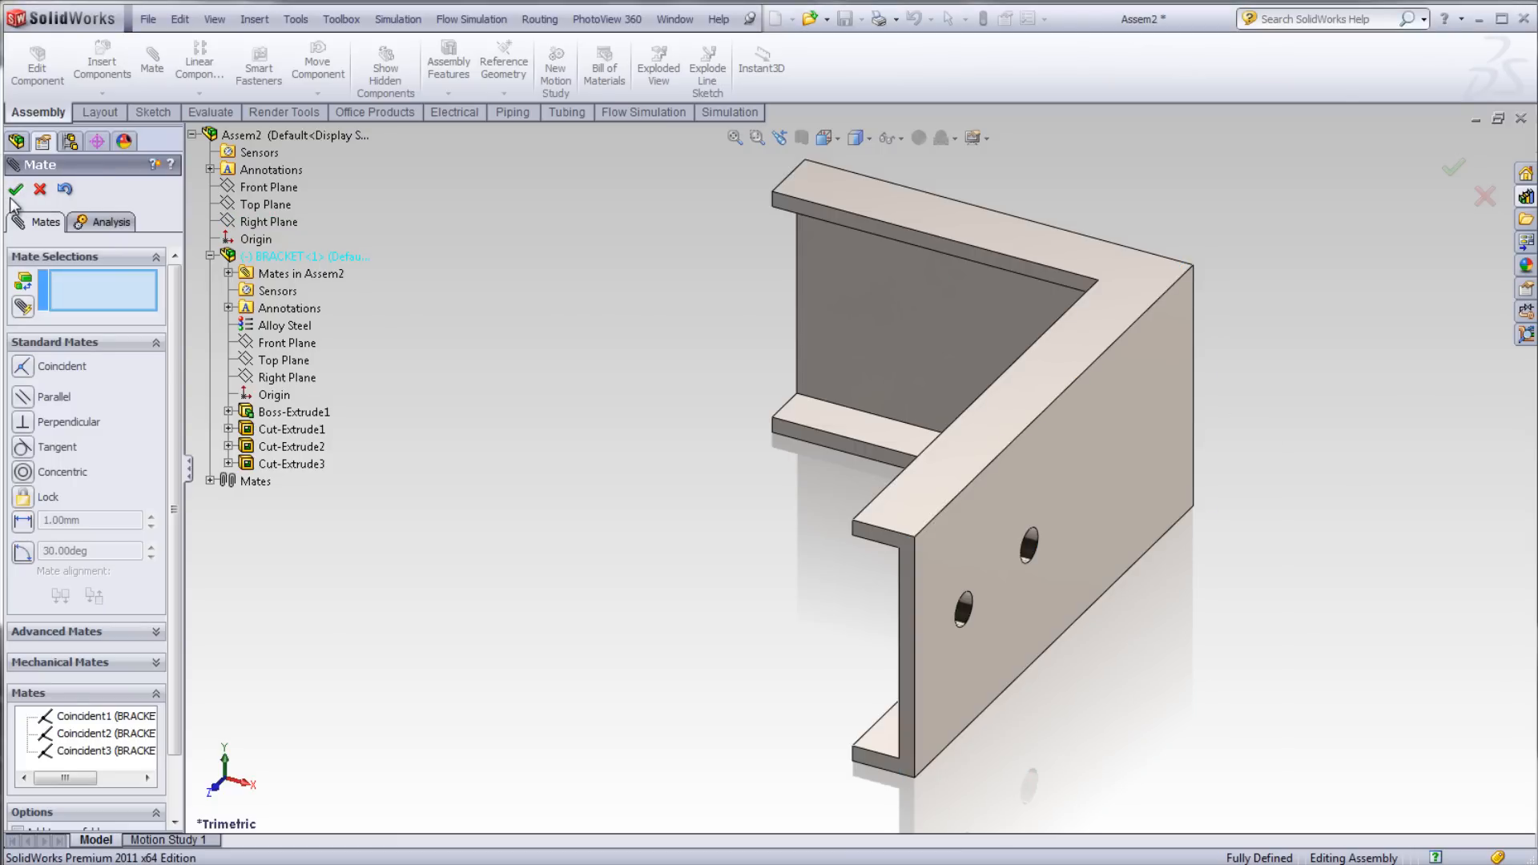
pyautogui.click(16, 189)
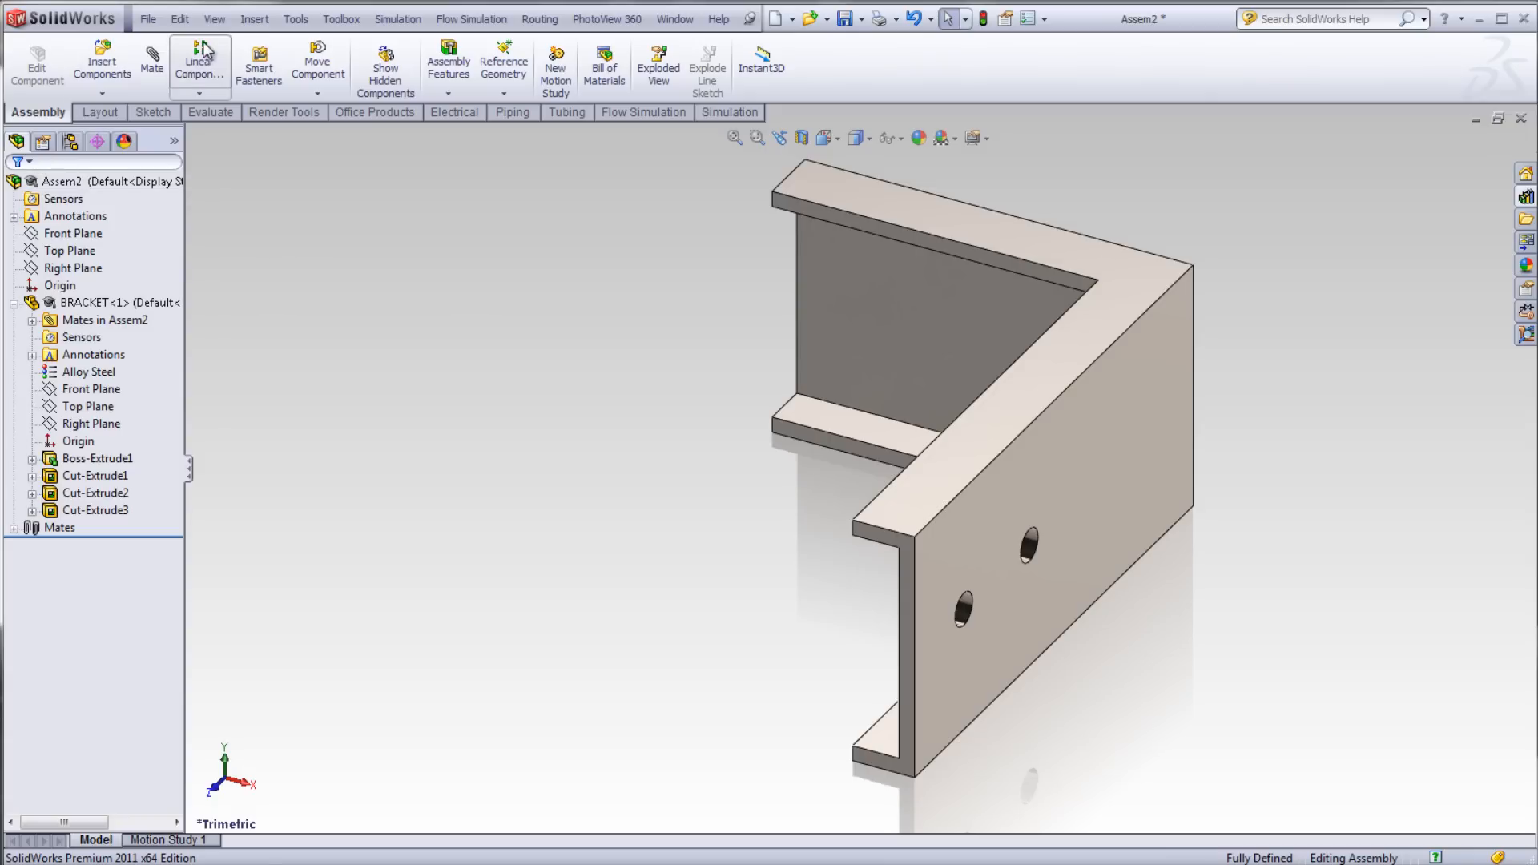
pyautogui.click(213, 18)
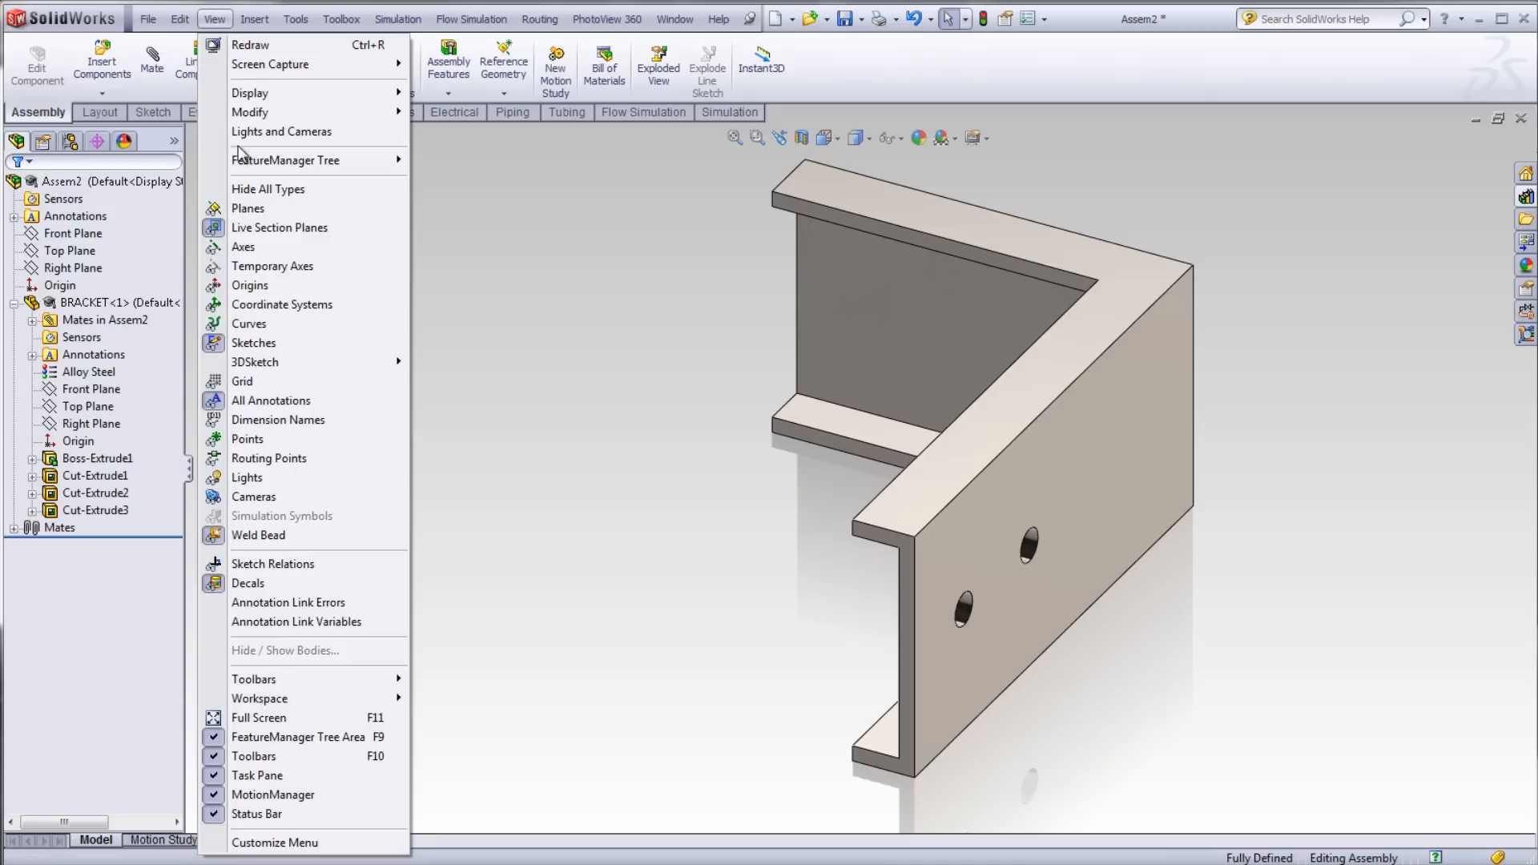
pyautogui.click(971, 778)
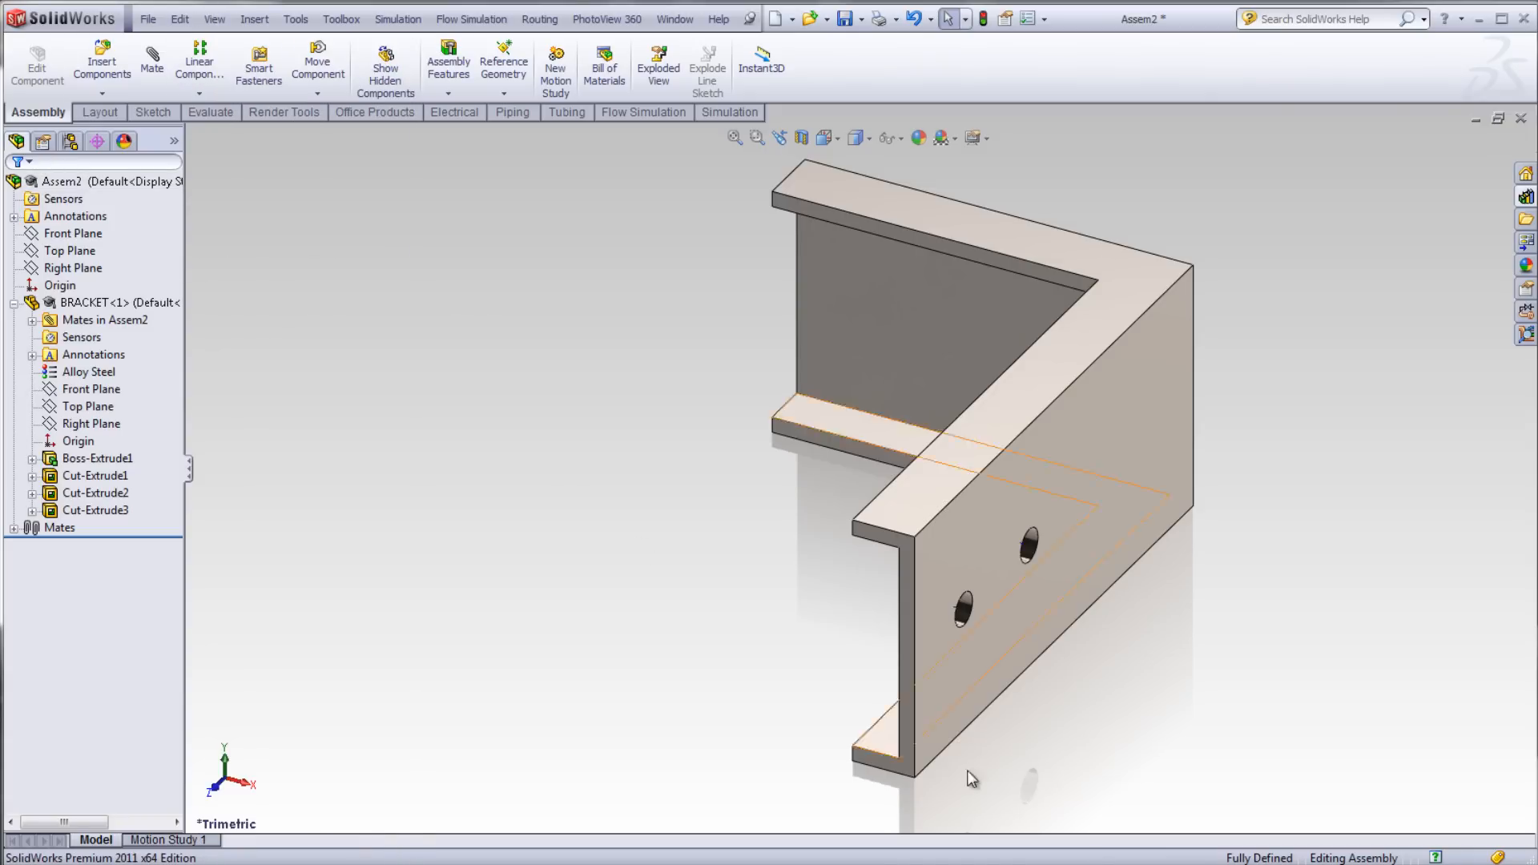